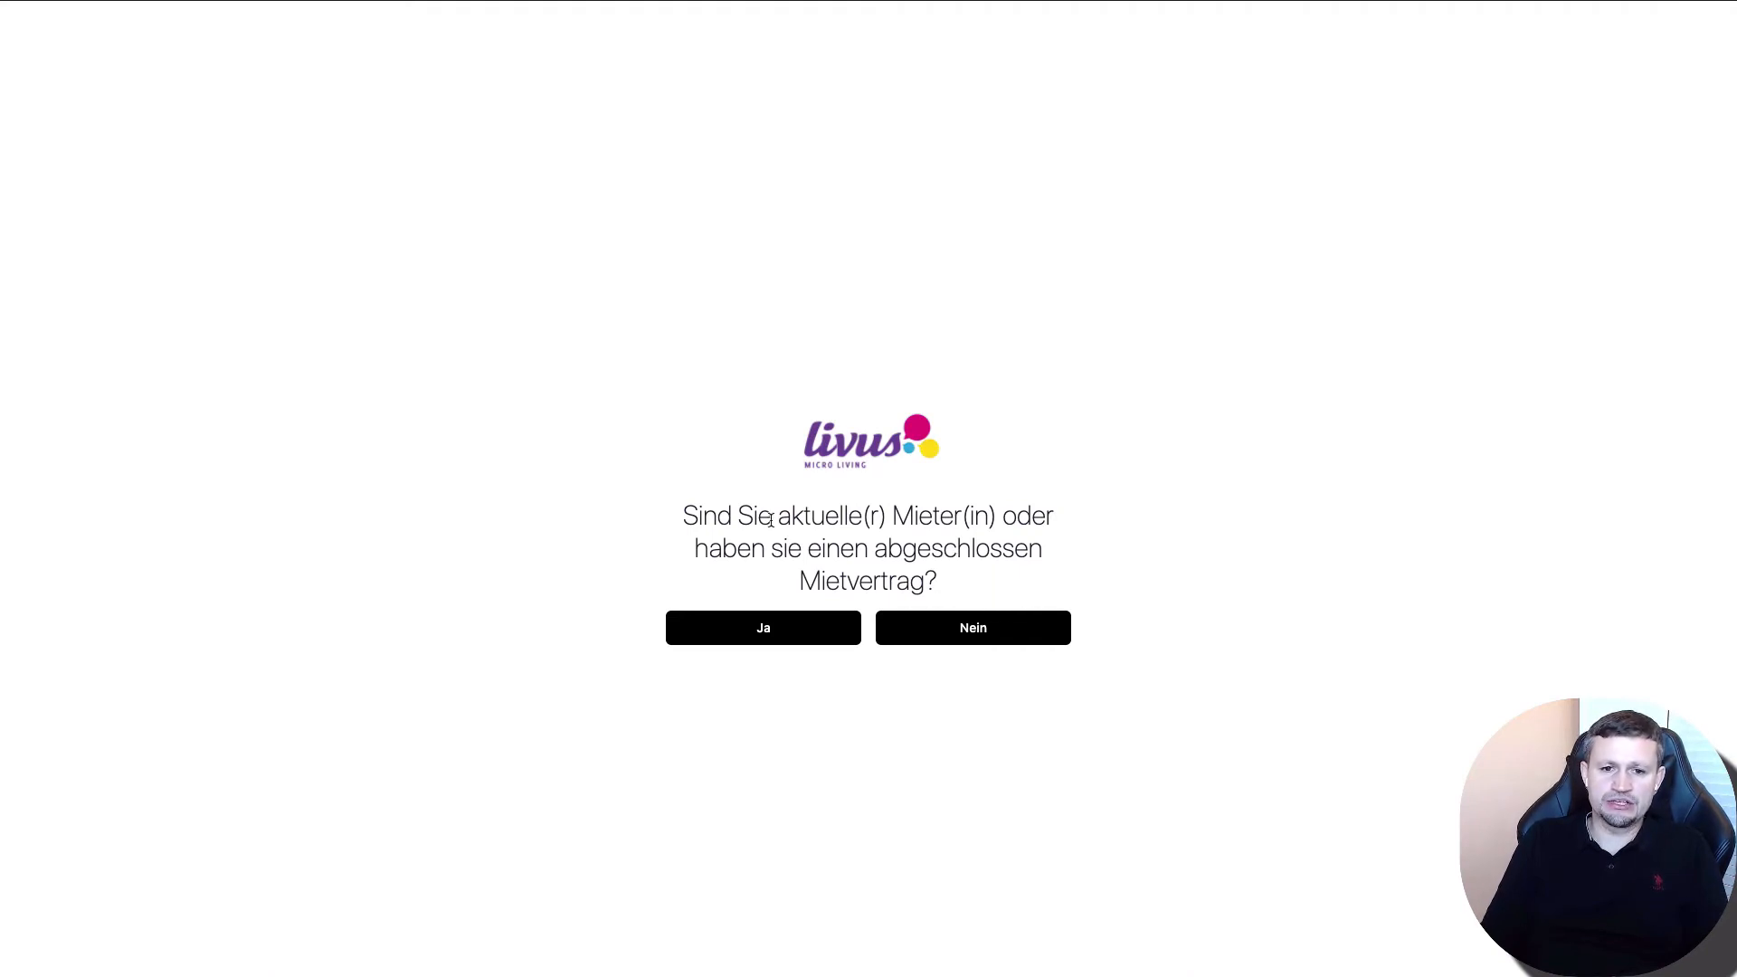
Step: Answer 'Nein' to the current-tenant question, reaching the e-mail step
left_click_drag(682, 516, 936, 585)
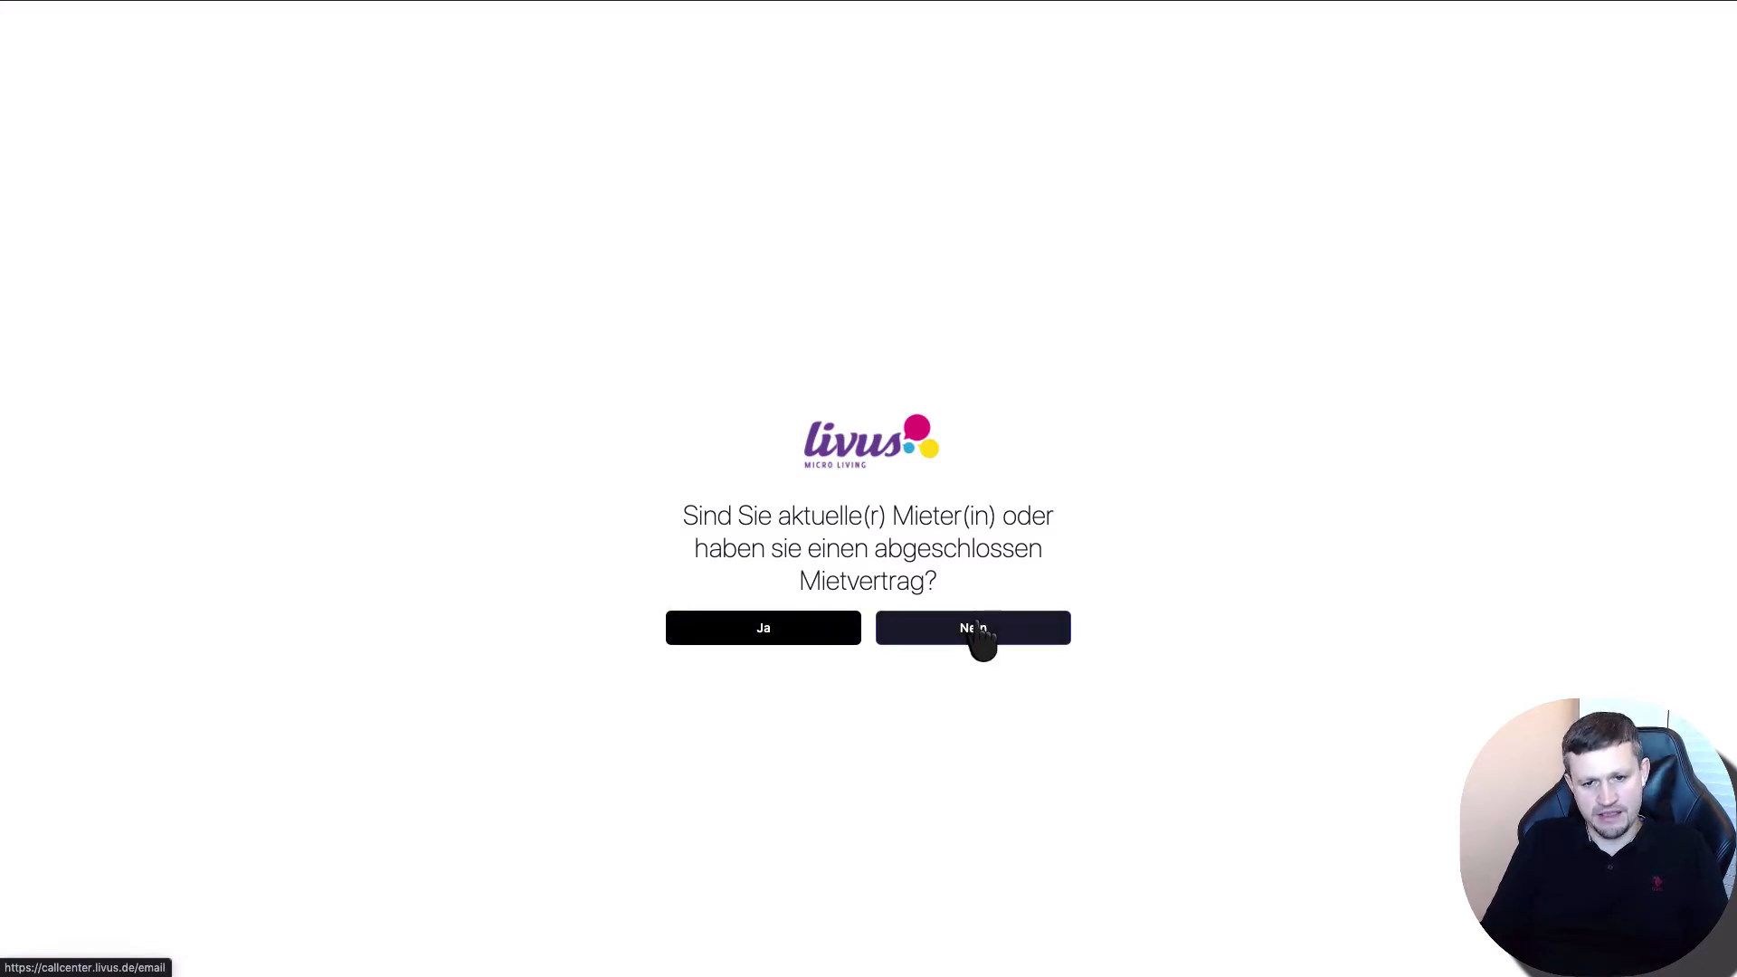
left_click(971, 628)
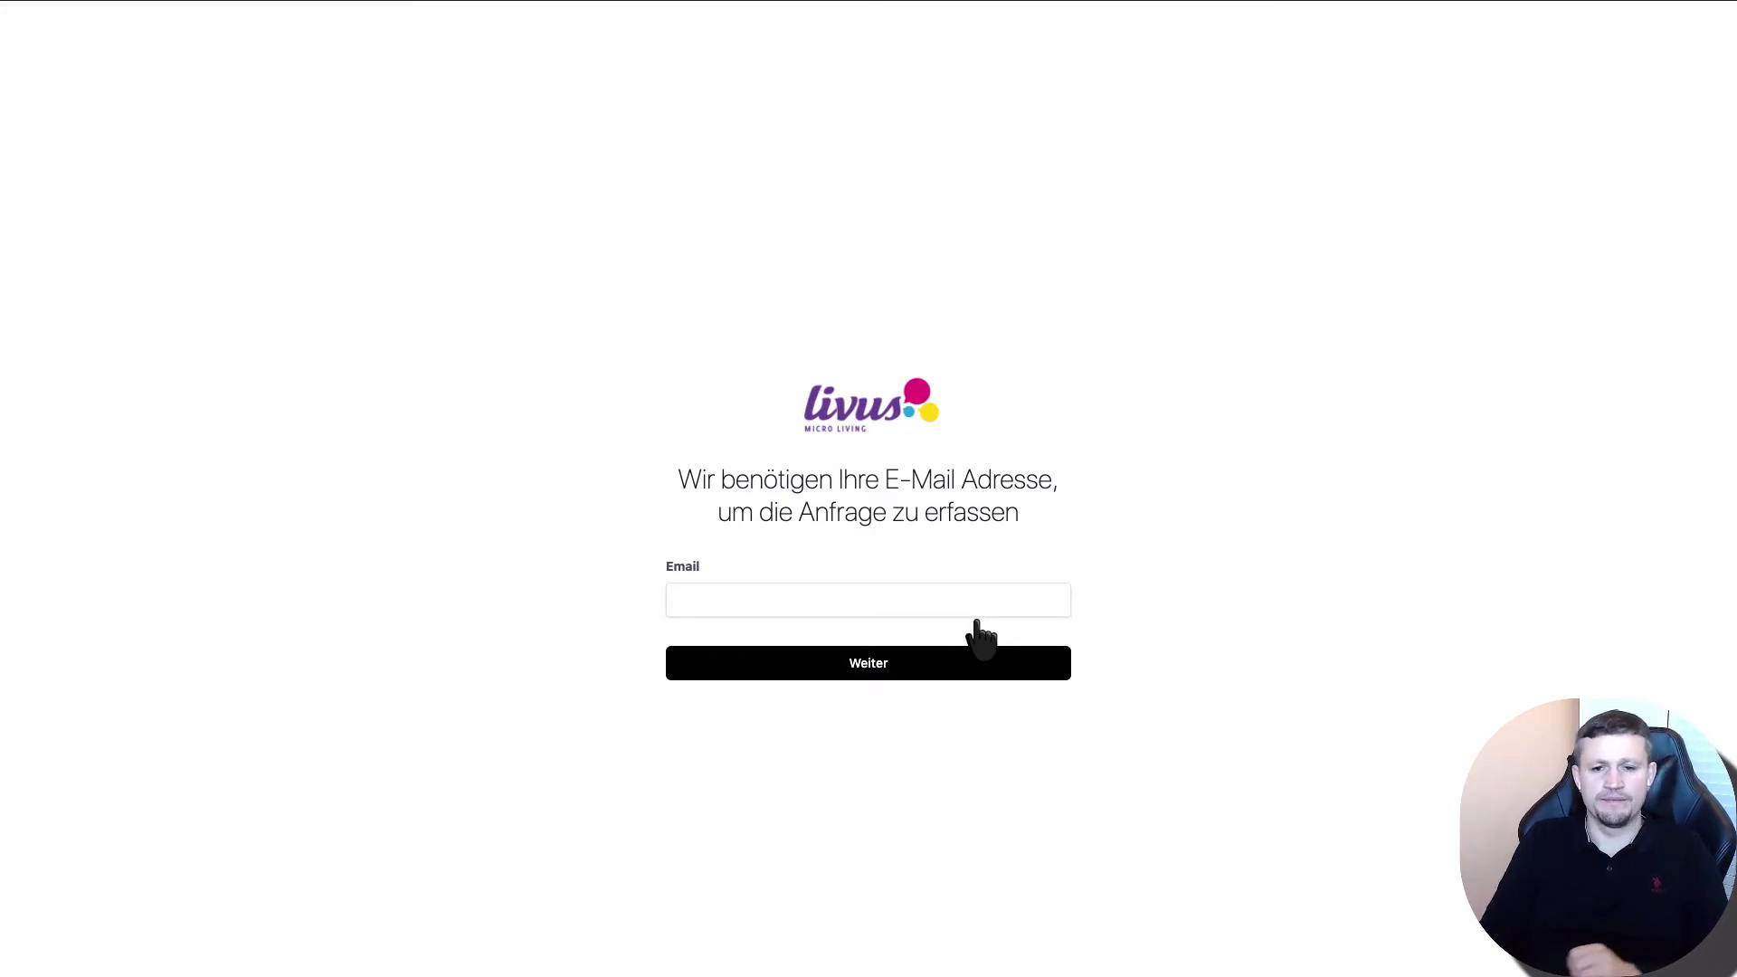
Step: Enter the caller's e-mail 'directo' and continue with 'Weiter' to the Standort selection
left_click(866, 601)
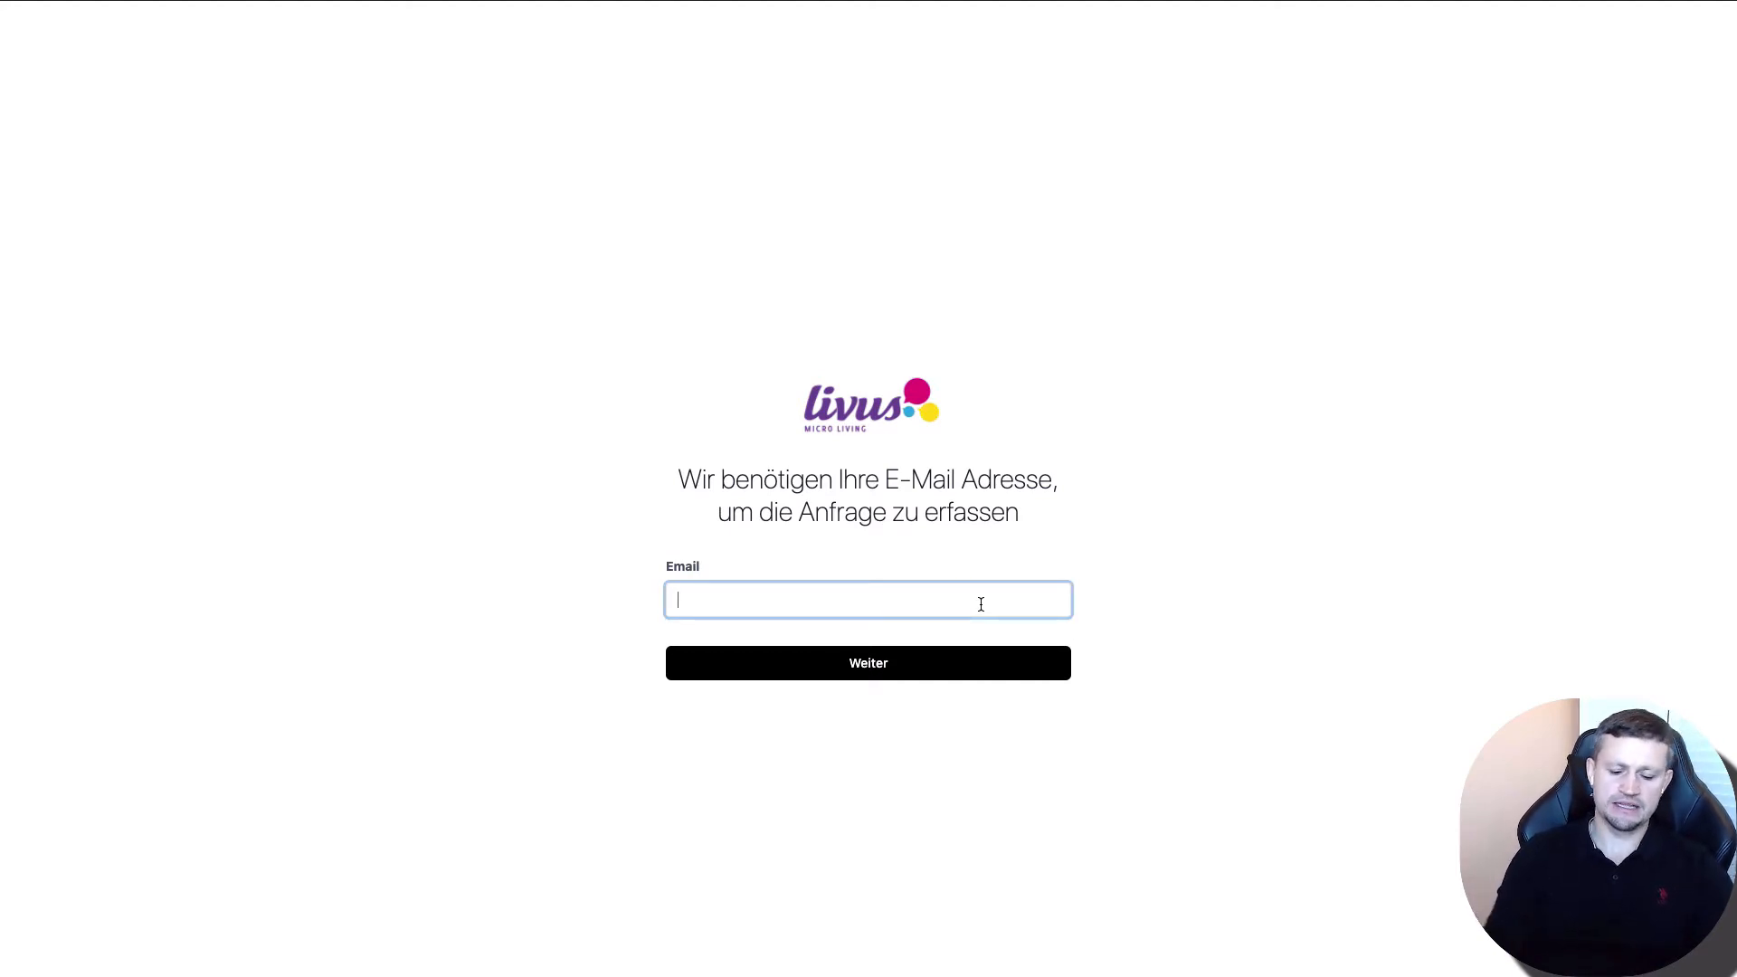
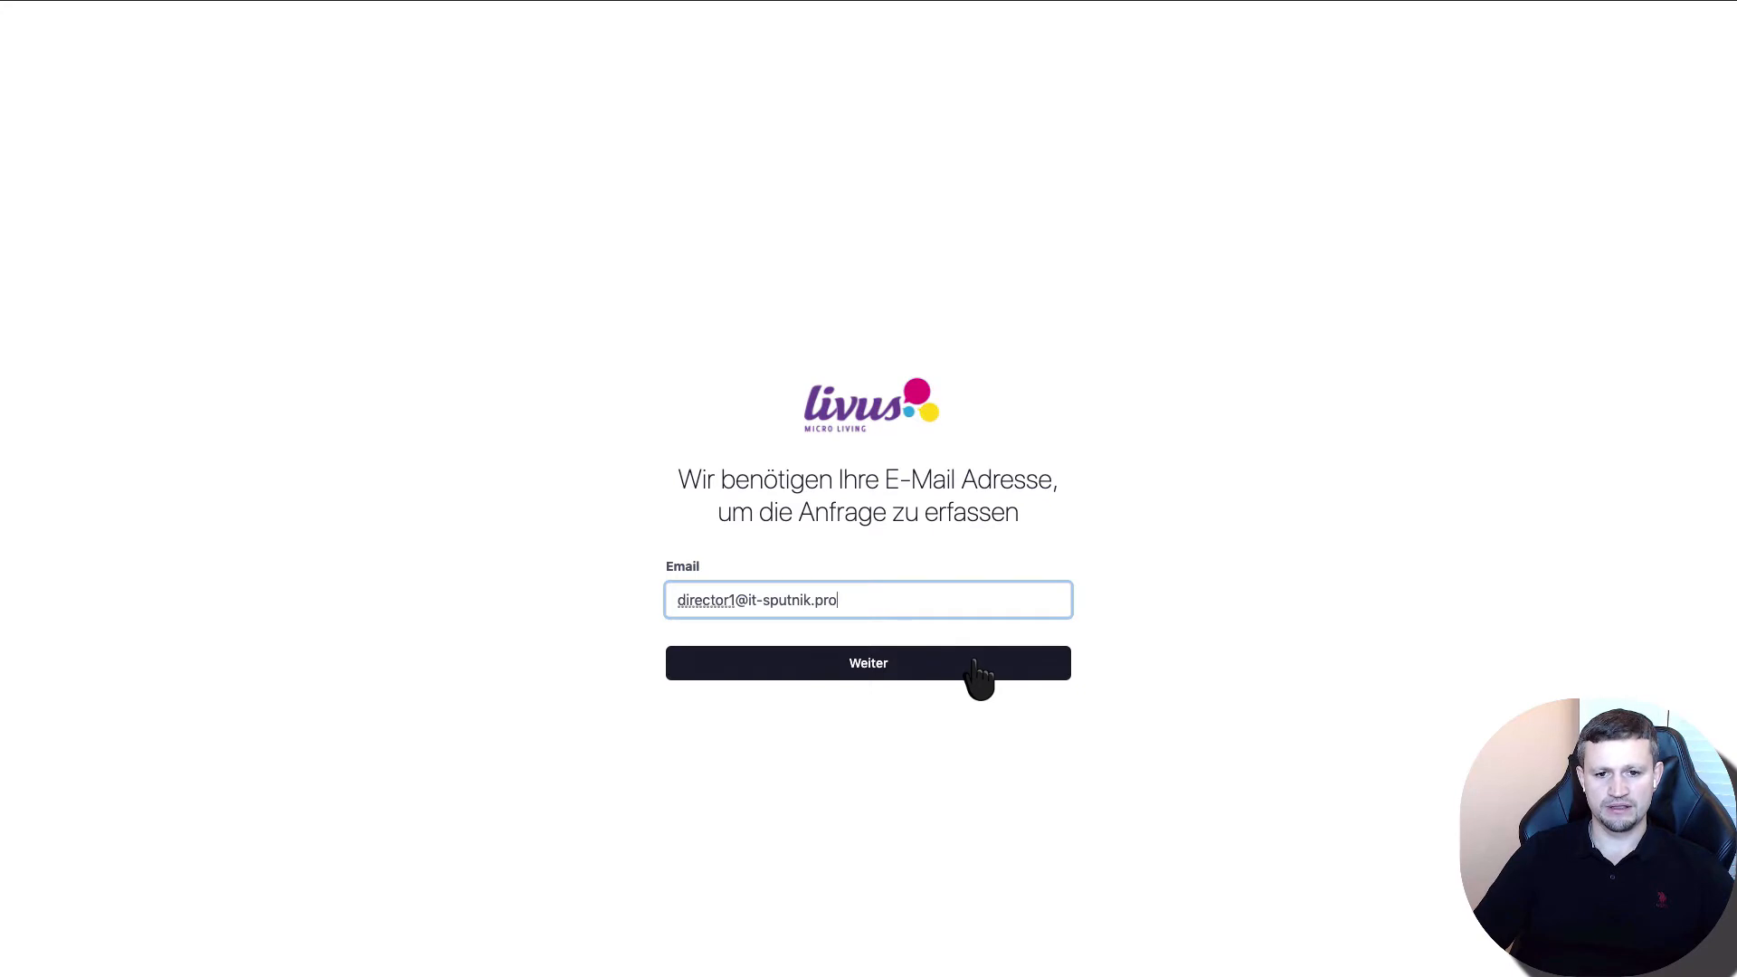
left_click(866, 662)
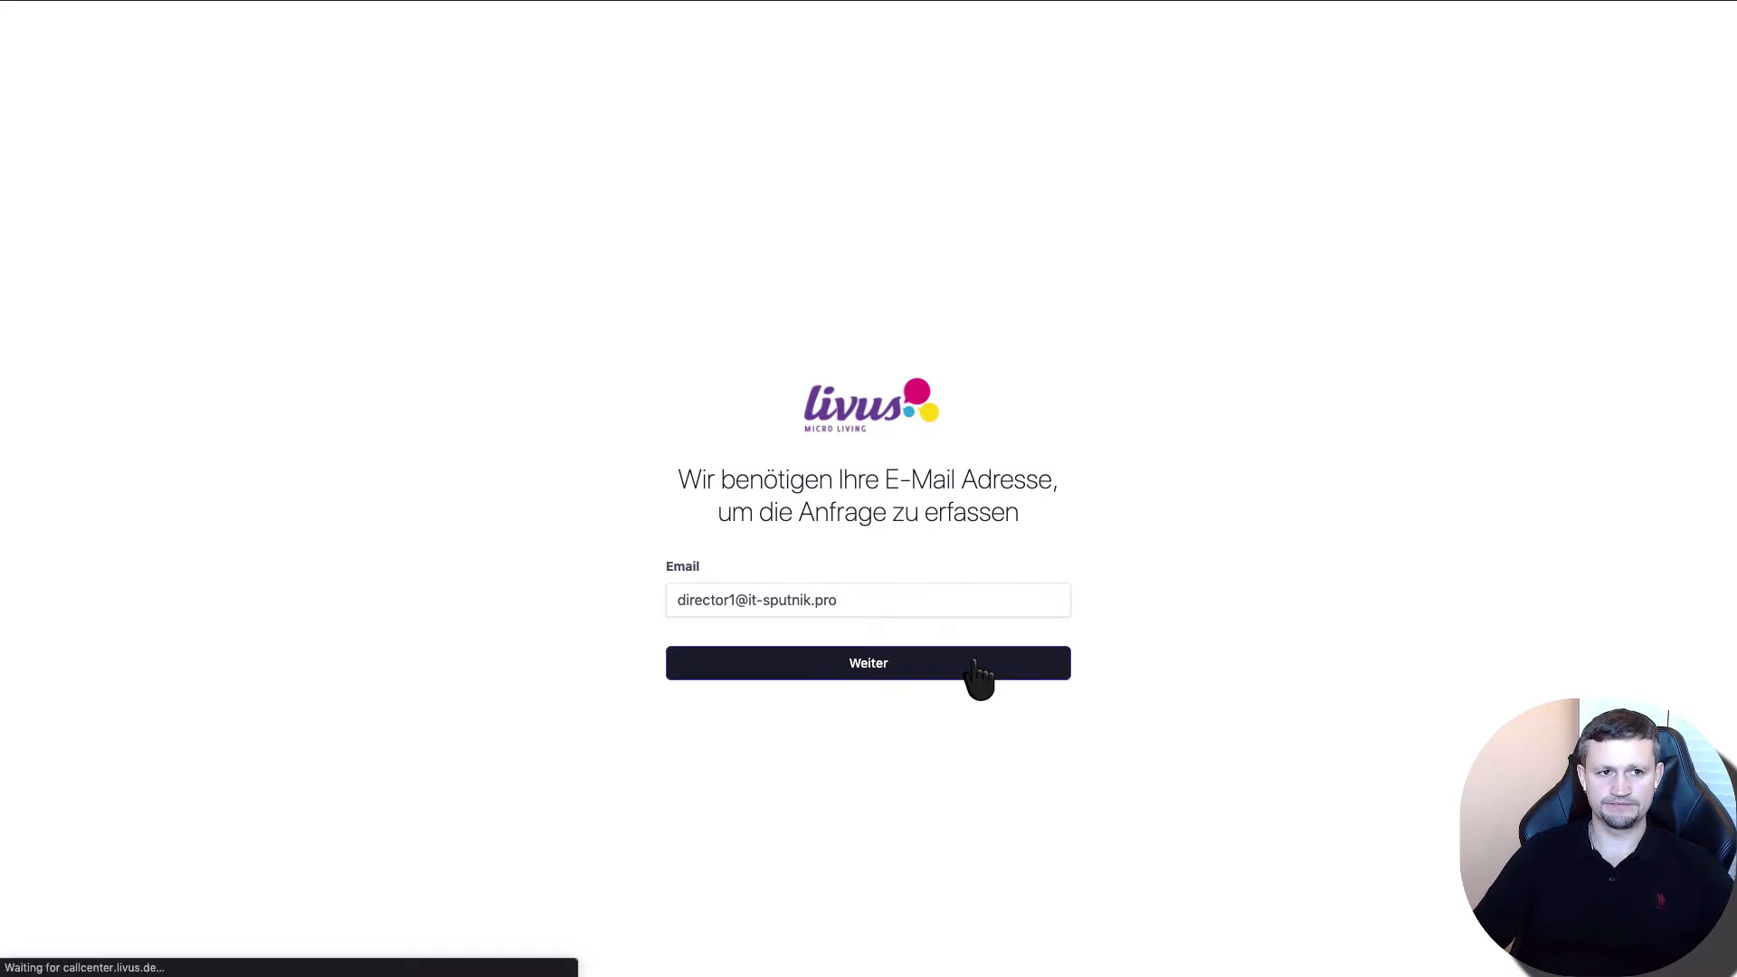
left_click(867, 662)
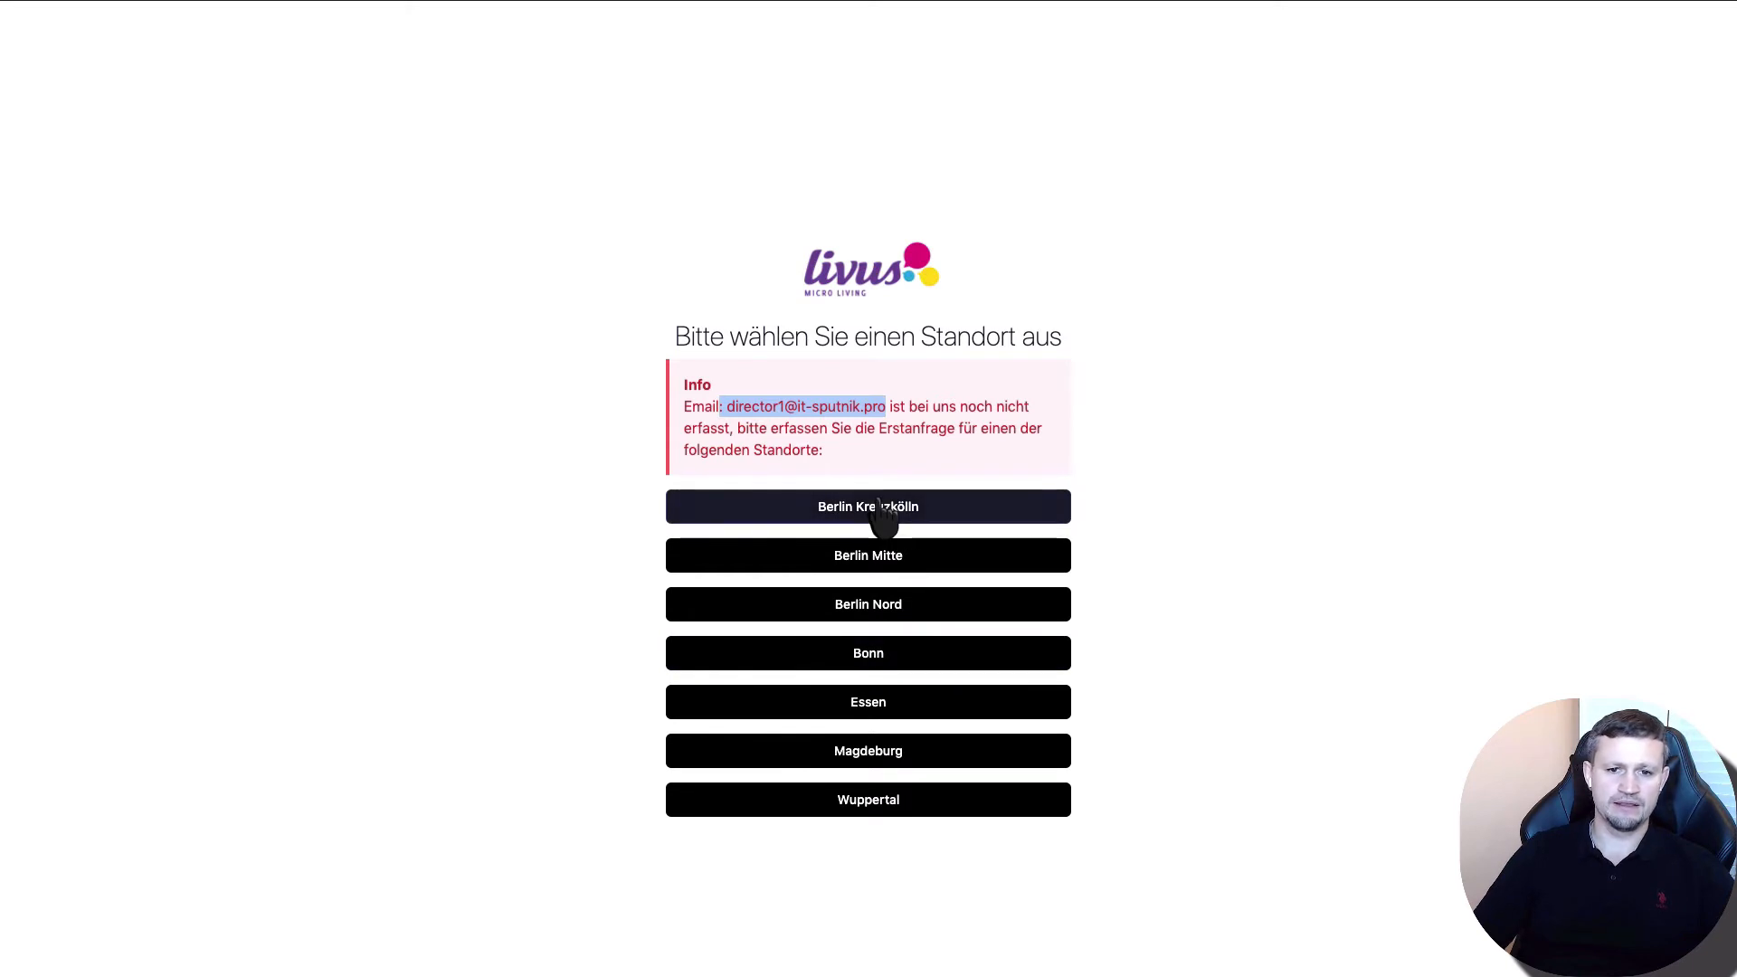
Step: Go back, correct the e-mail and continue so the existing contact's locations are listed
left_click(867, 507)
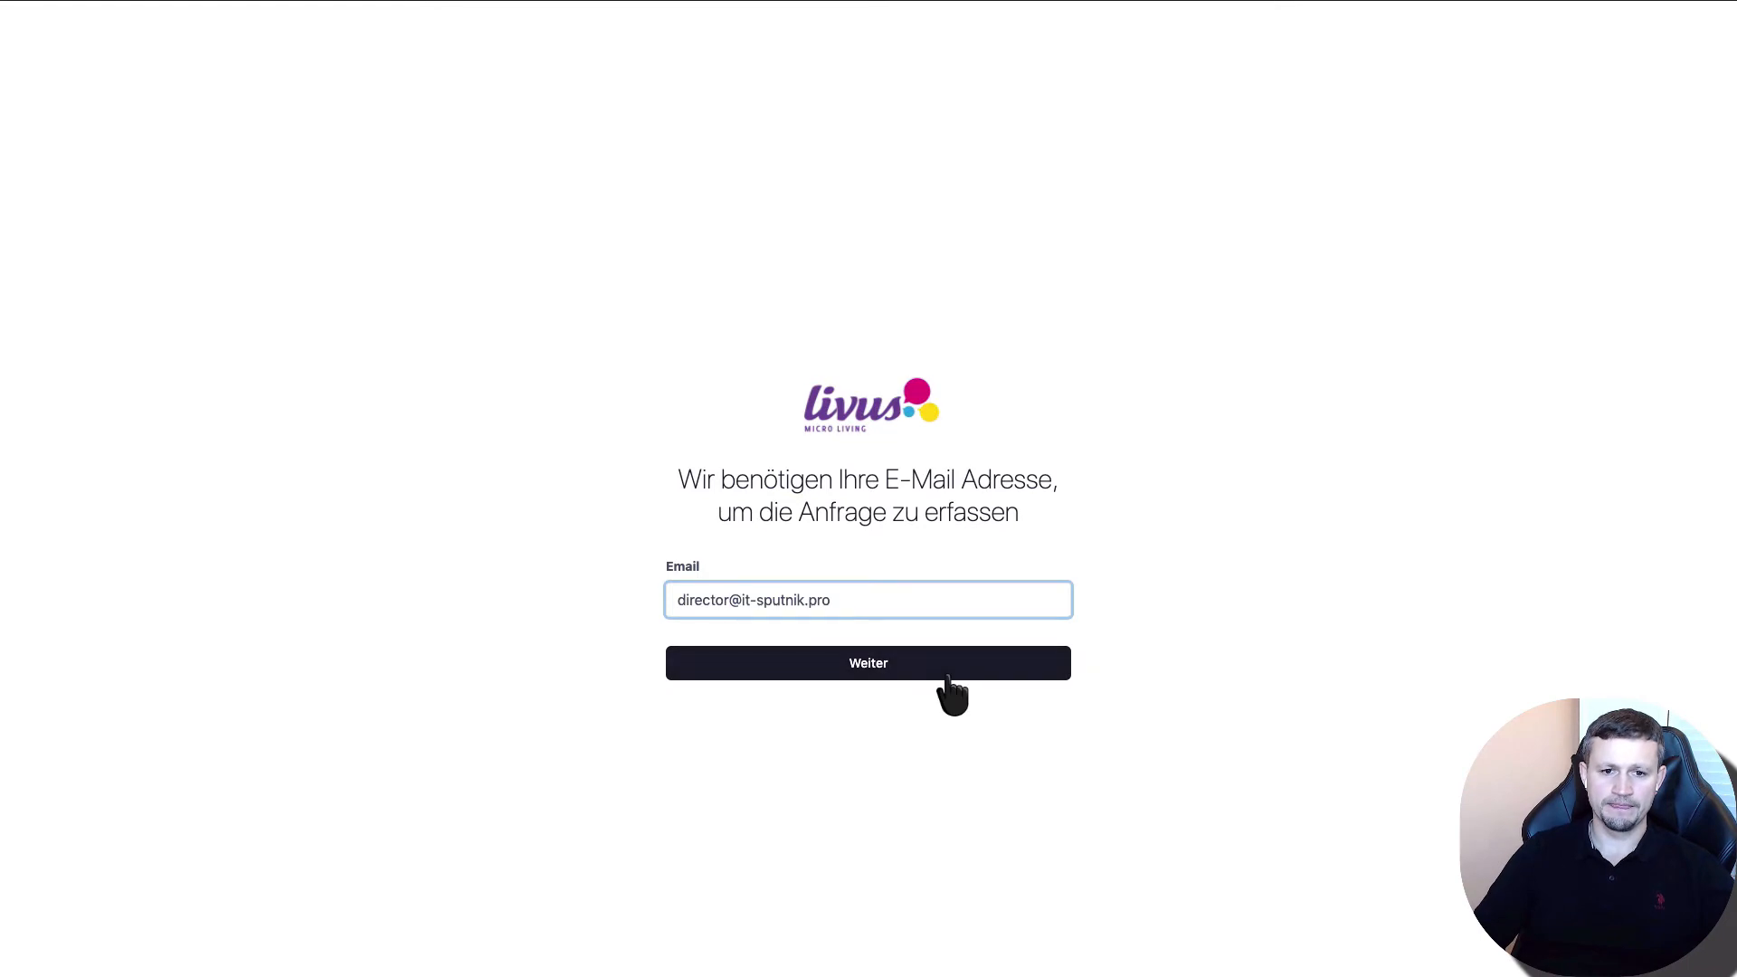
left_click(867, 662)
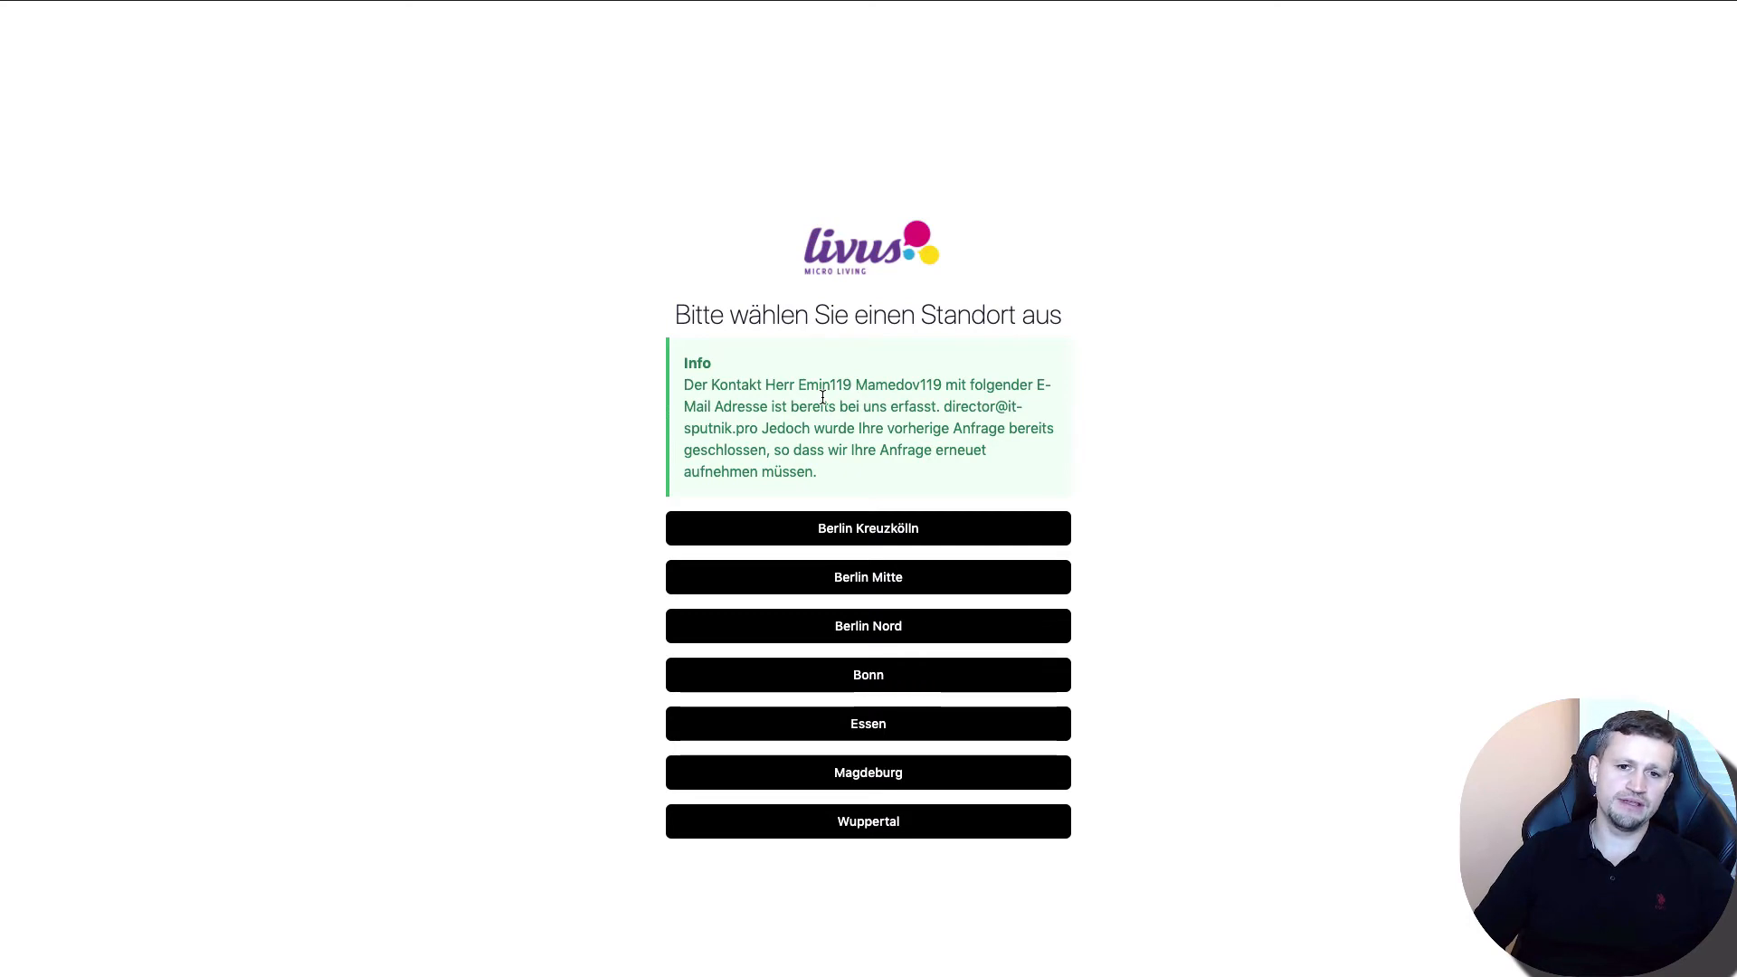
Step: Choose Berlin Kreuzkölln, salutation Herr, Beruf 'studetn' and Einzugsdatum 22.10.2020
left_click(867, 527)
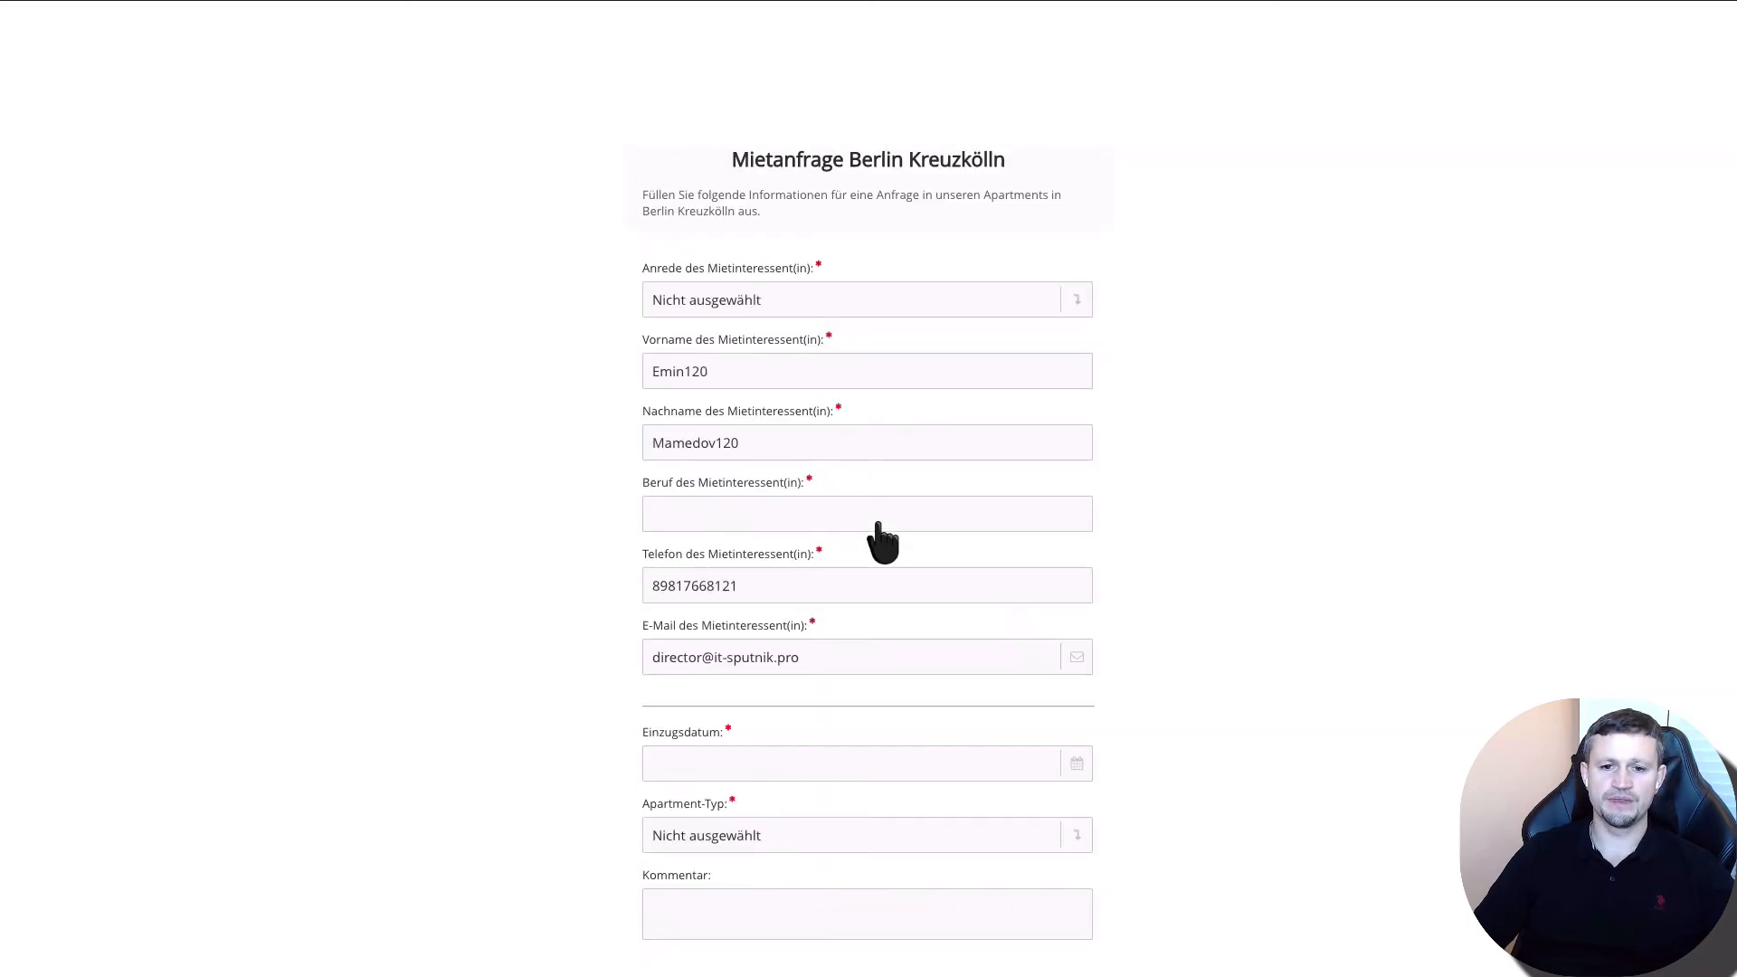
mouse_move(763, 315)
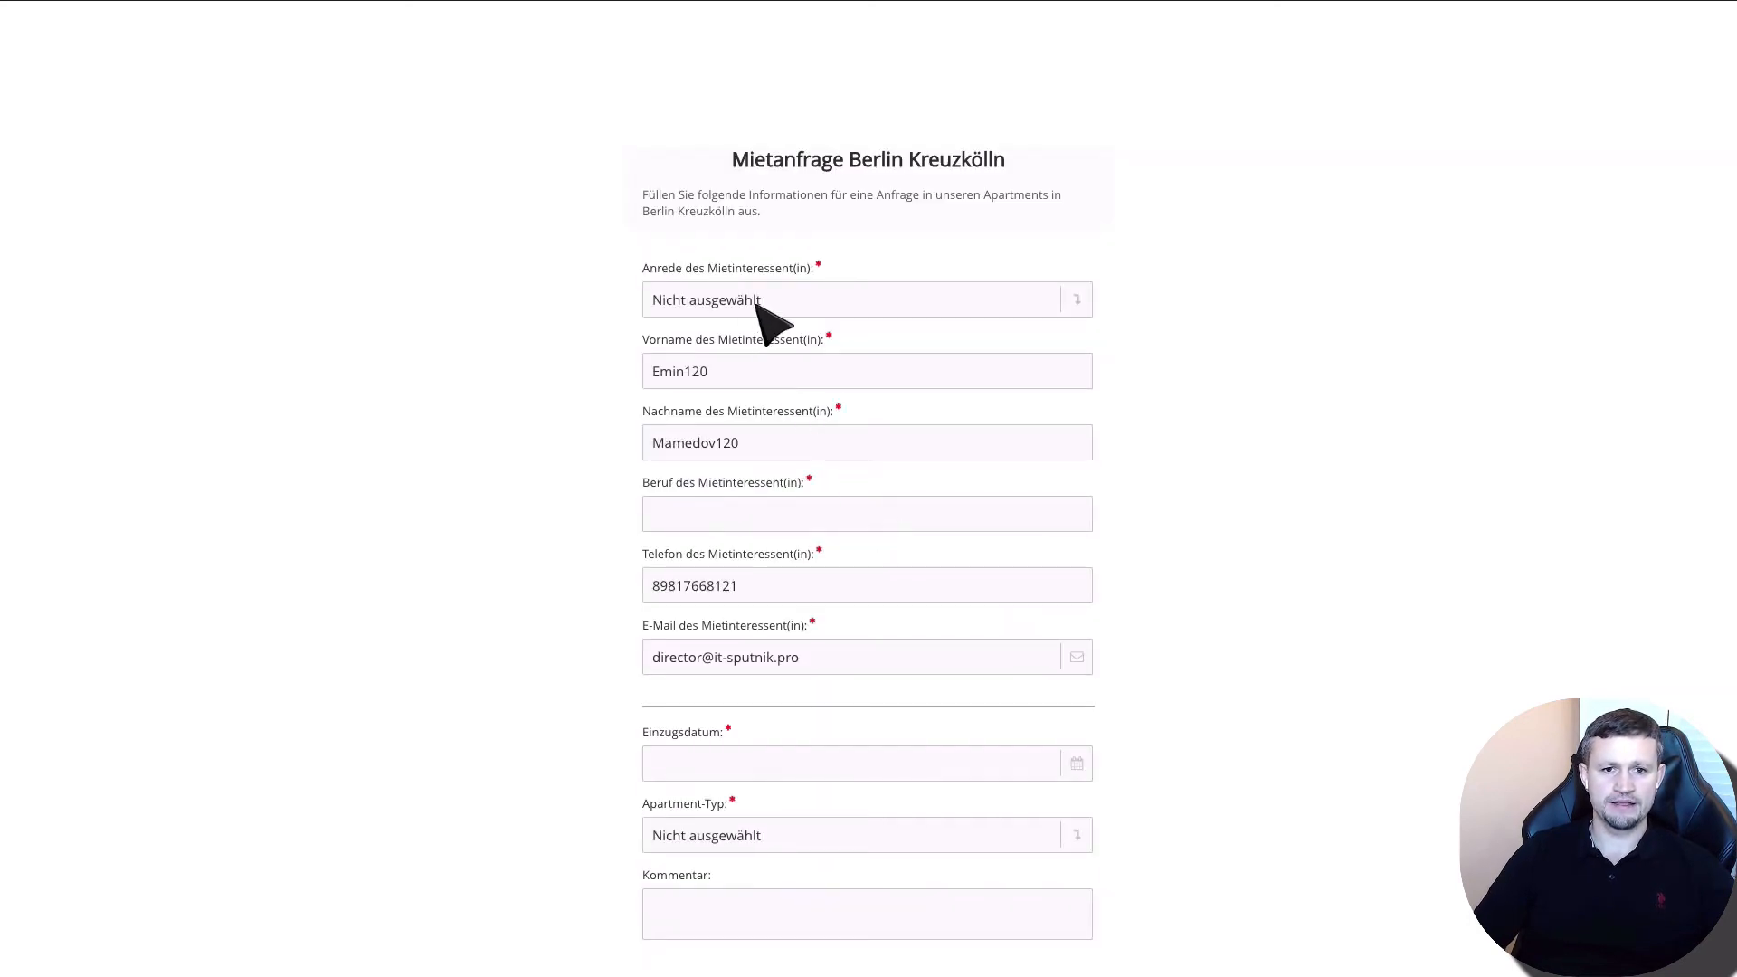
left_click(867, 299)
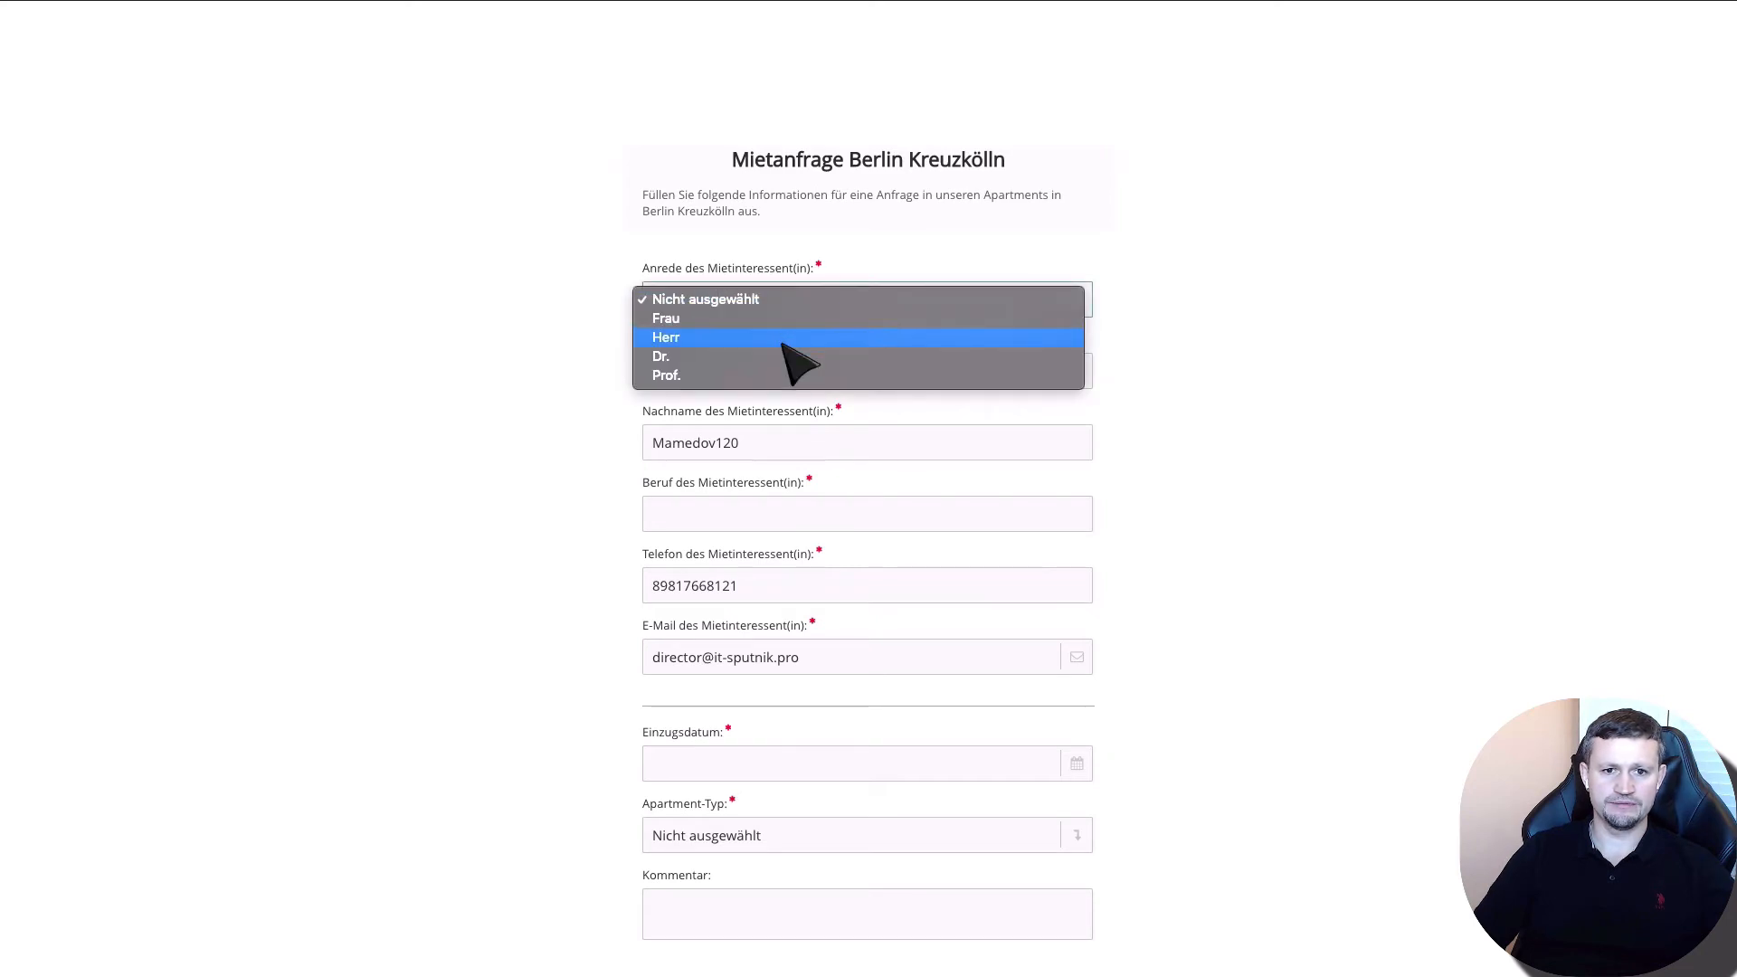
left_click(666, 336)
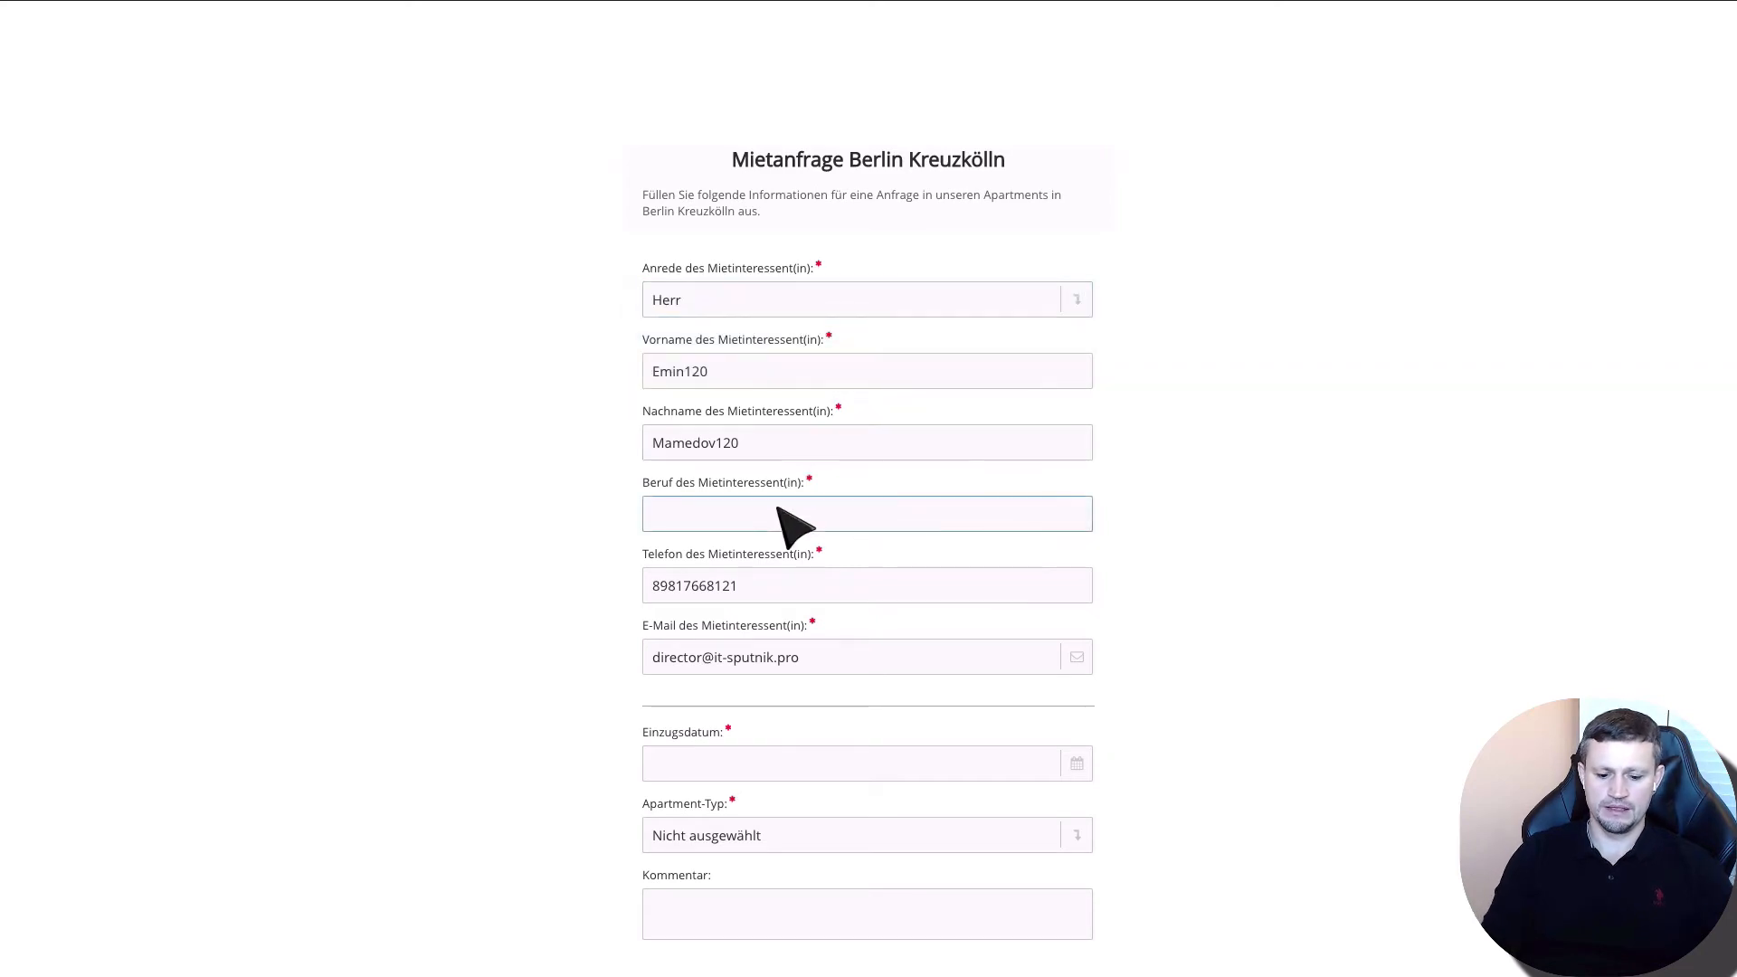
type("studetn")
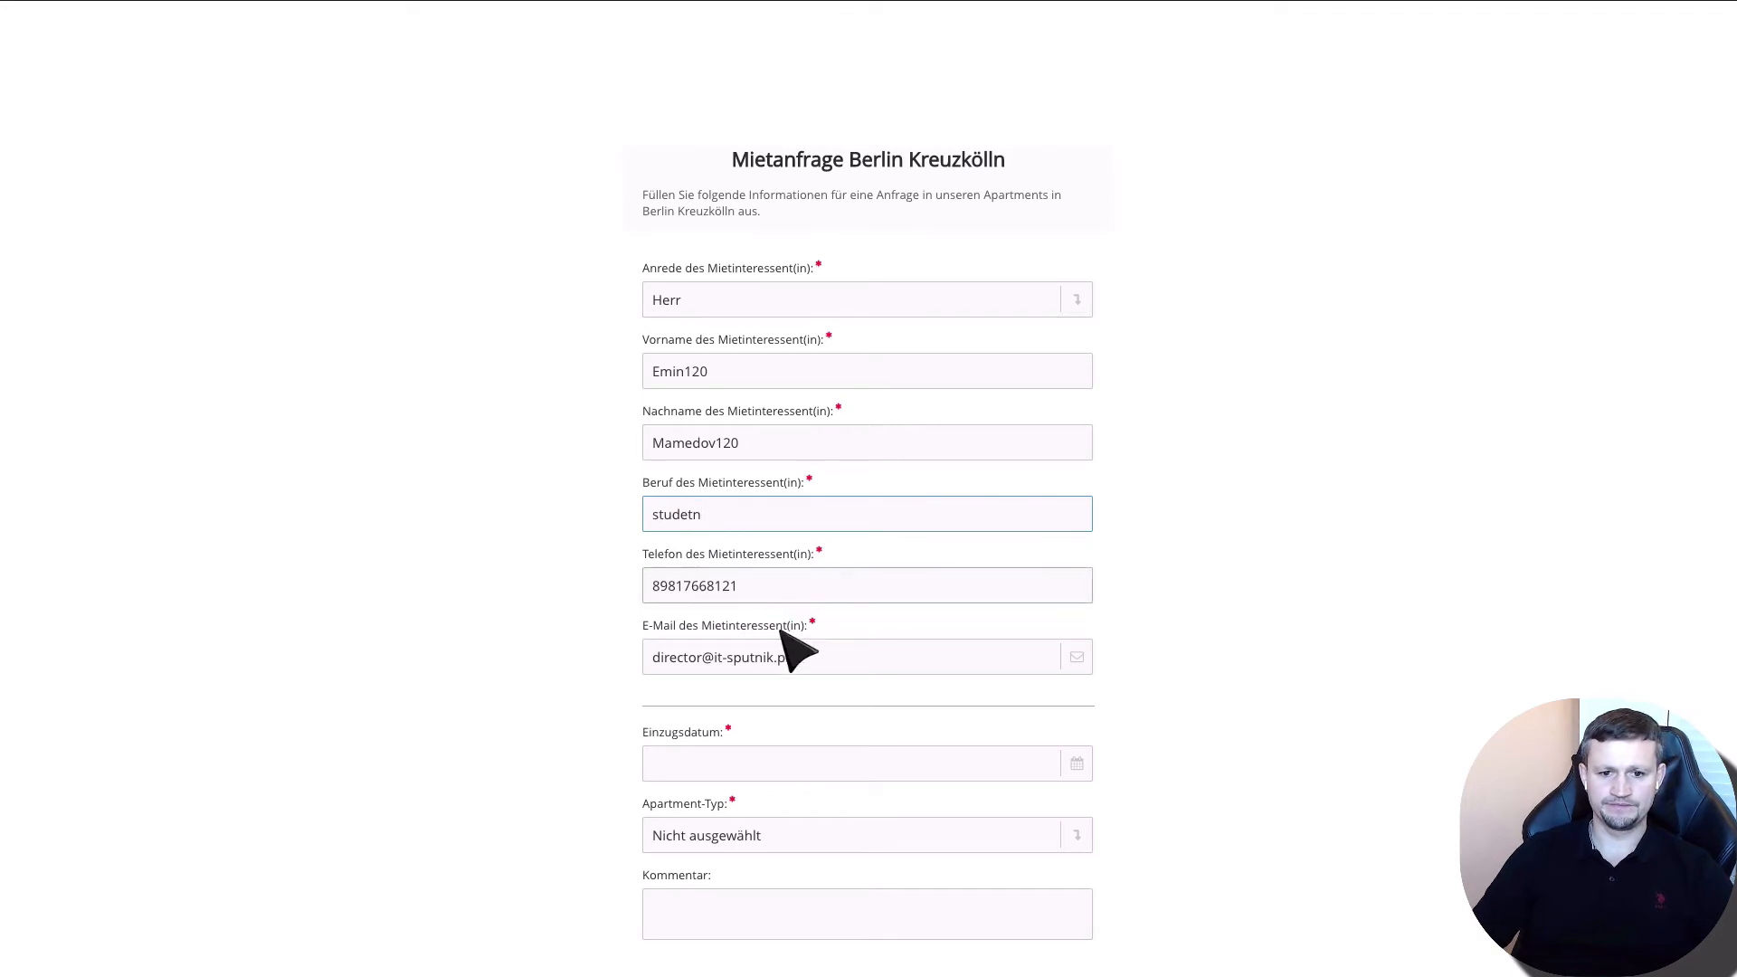
type("22.10.2020")
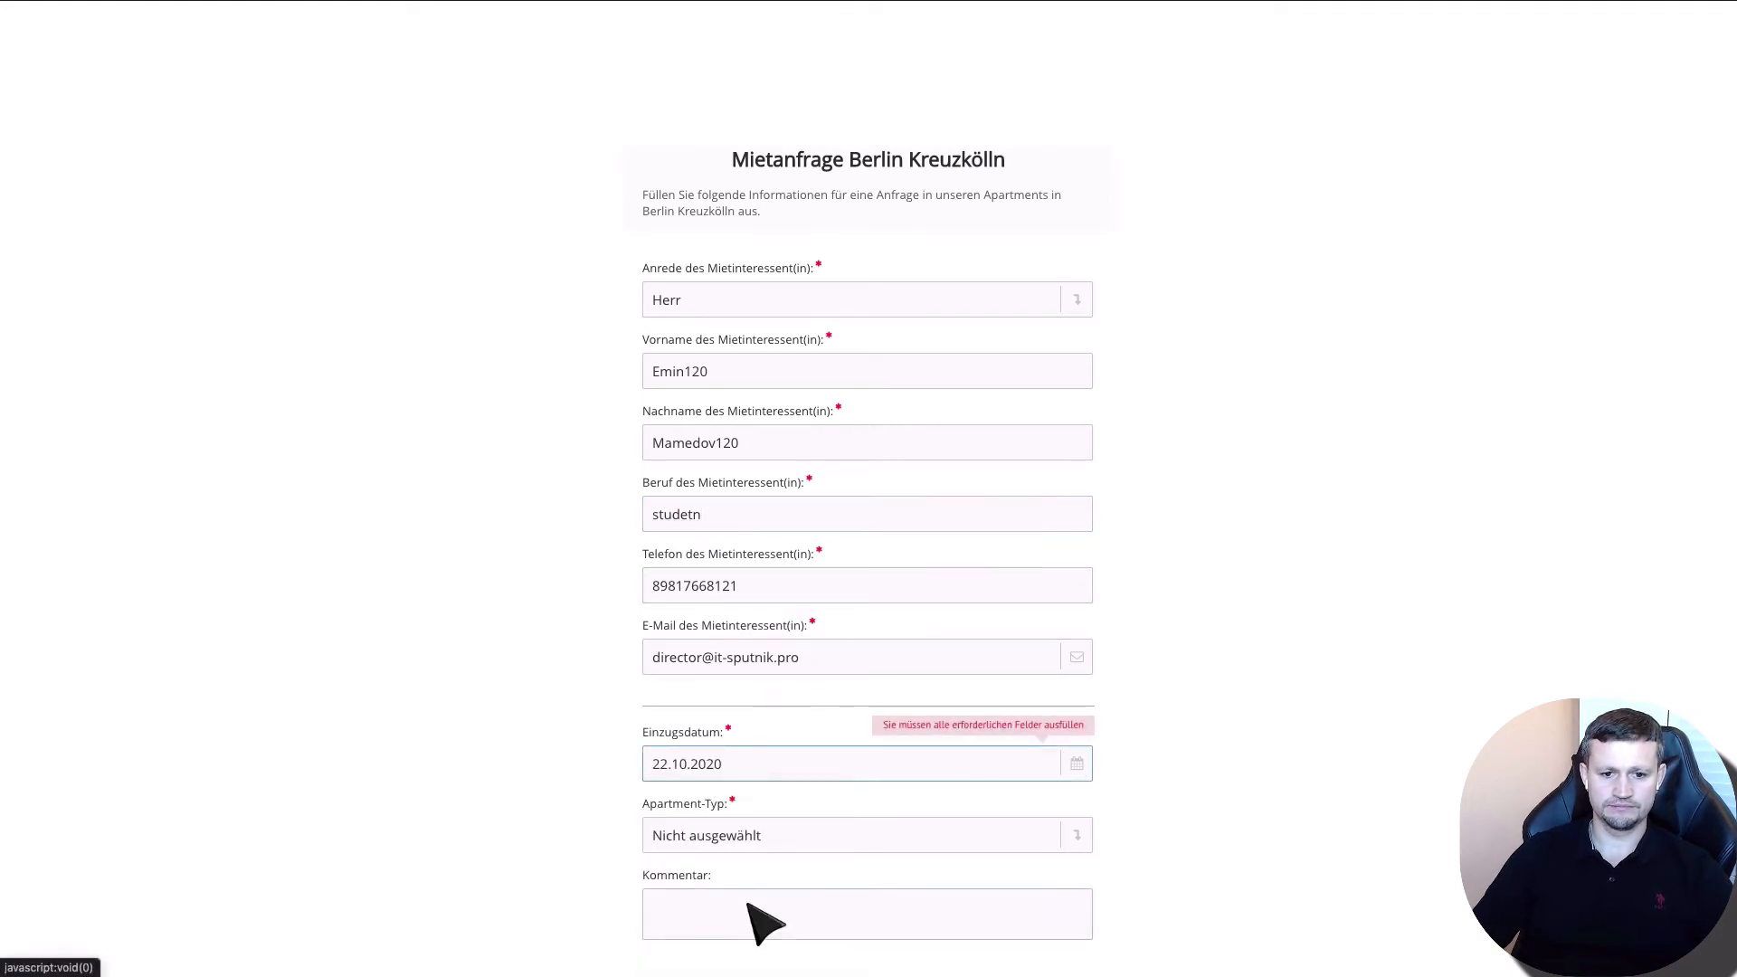
Step: Select apartment Typ 1 and send the rental request
left_click(865, 834)
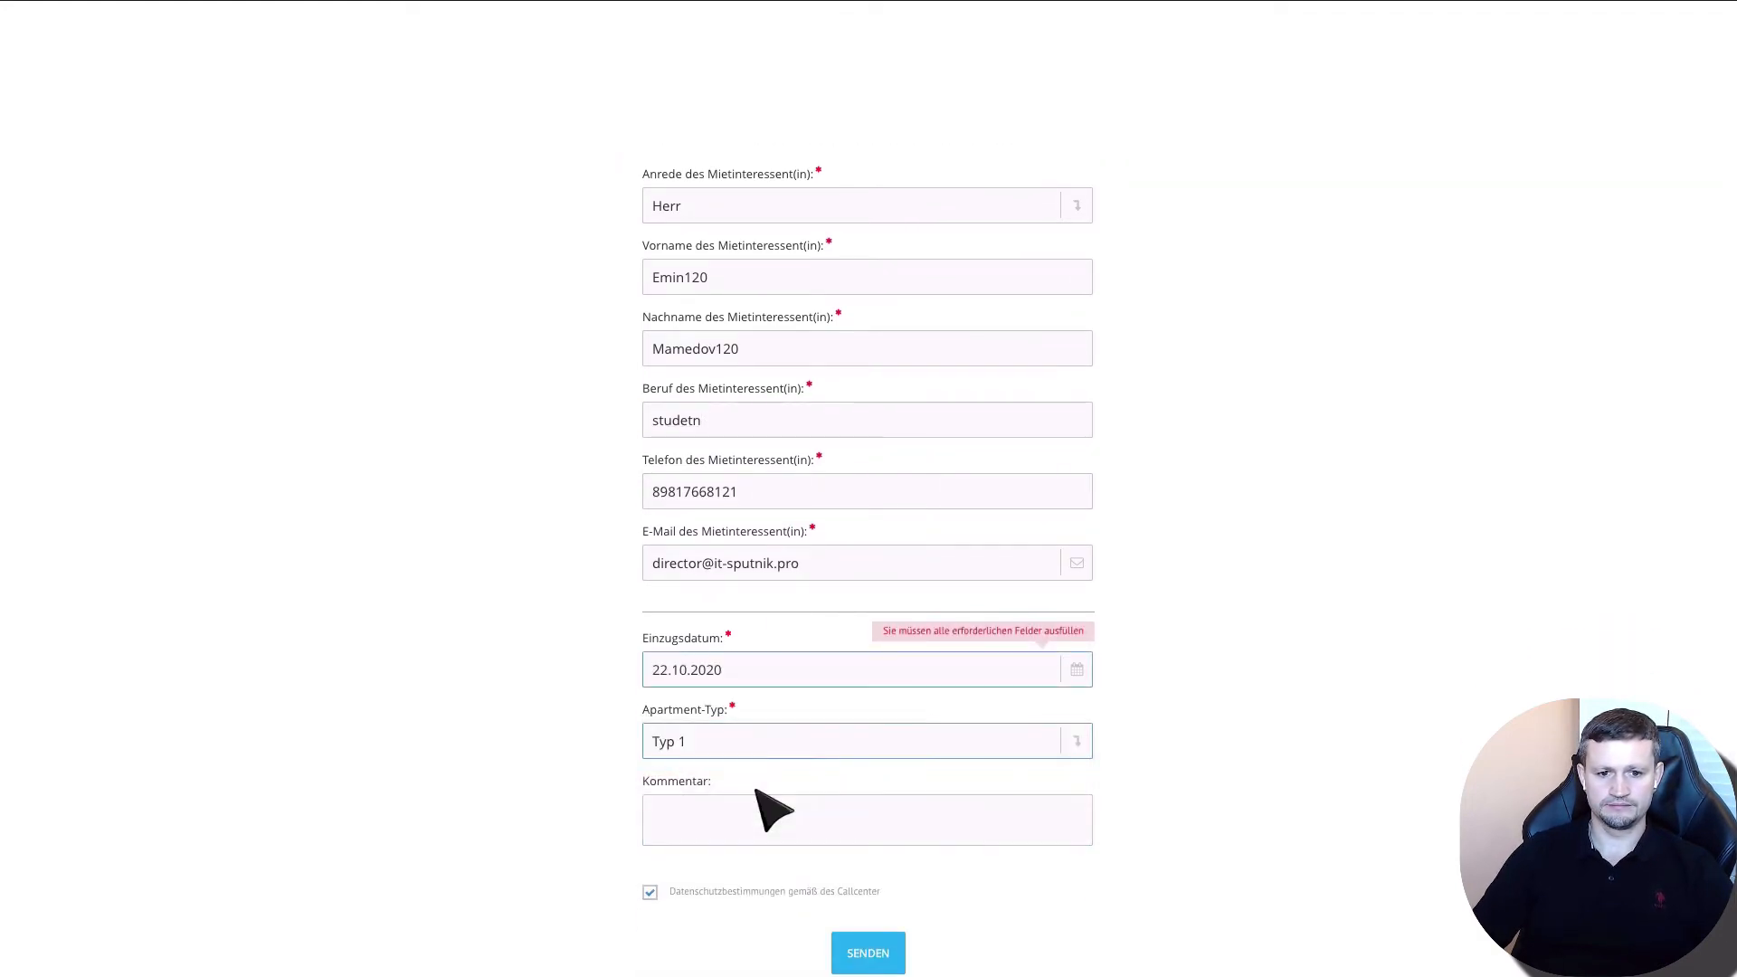
left_click(867, 953)
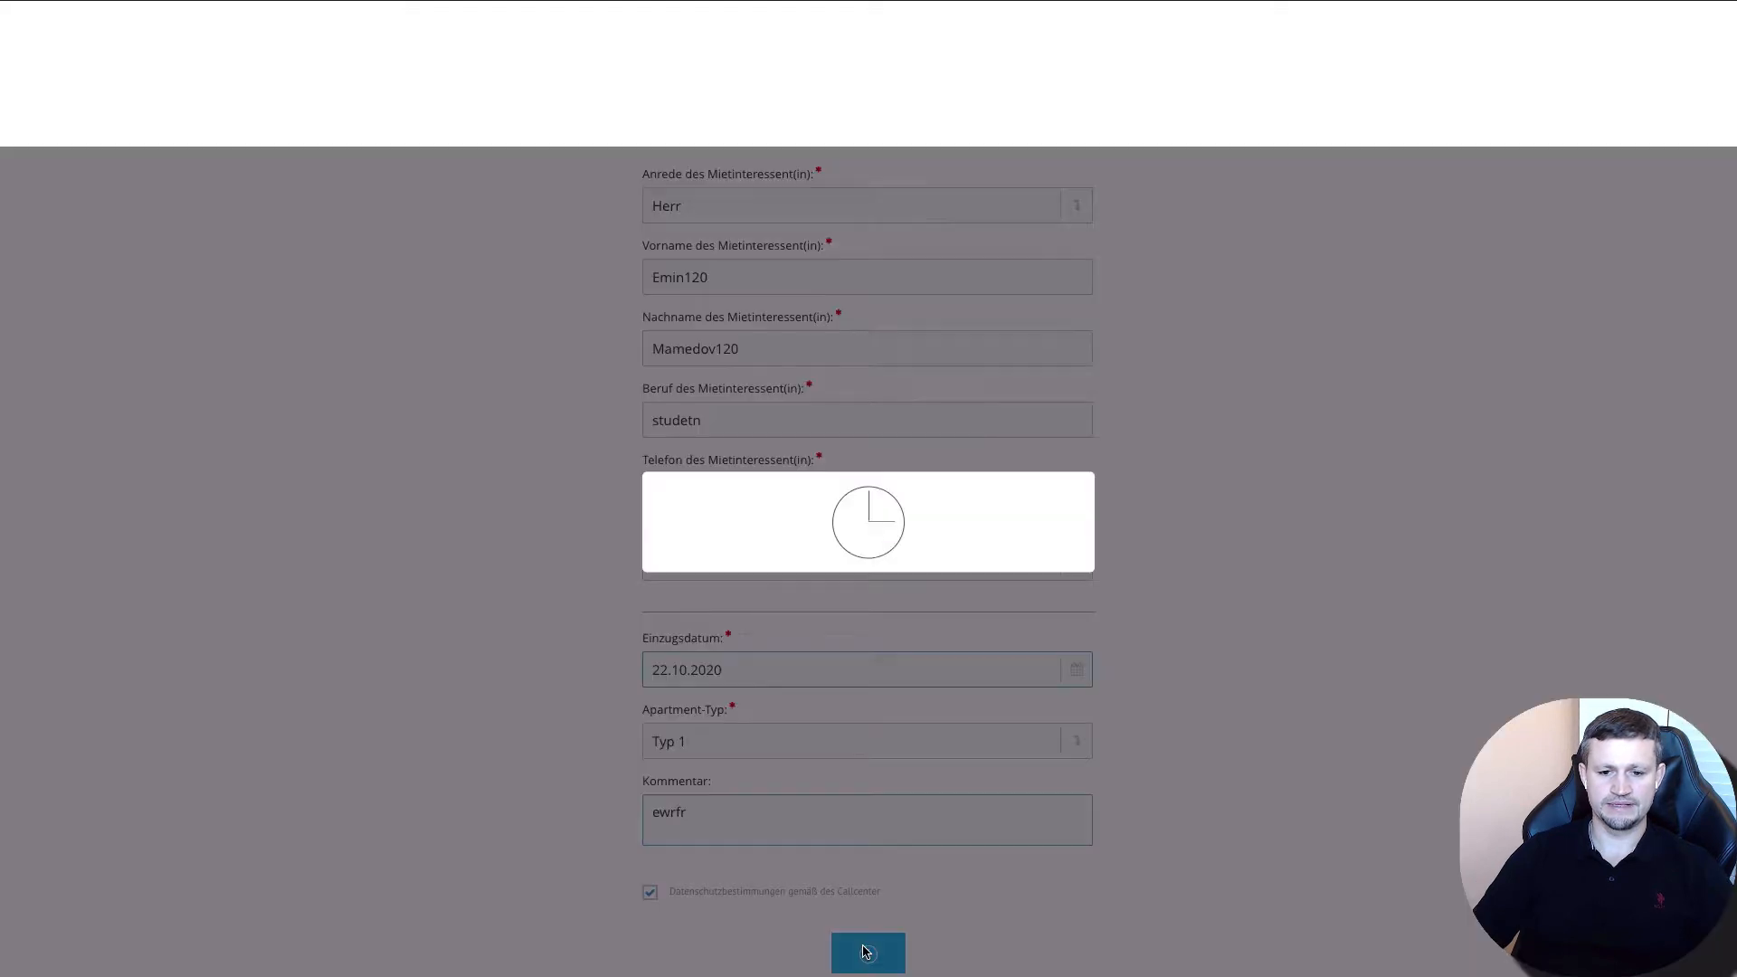
left_click(867, 954)
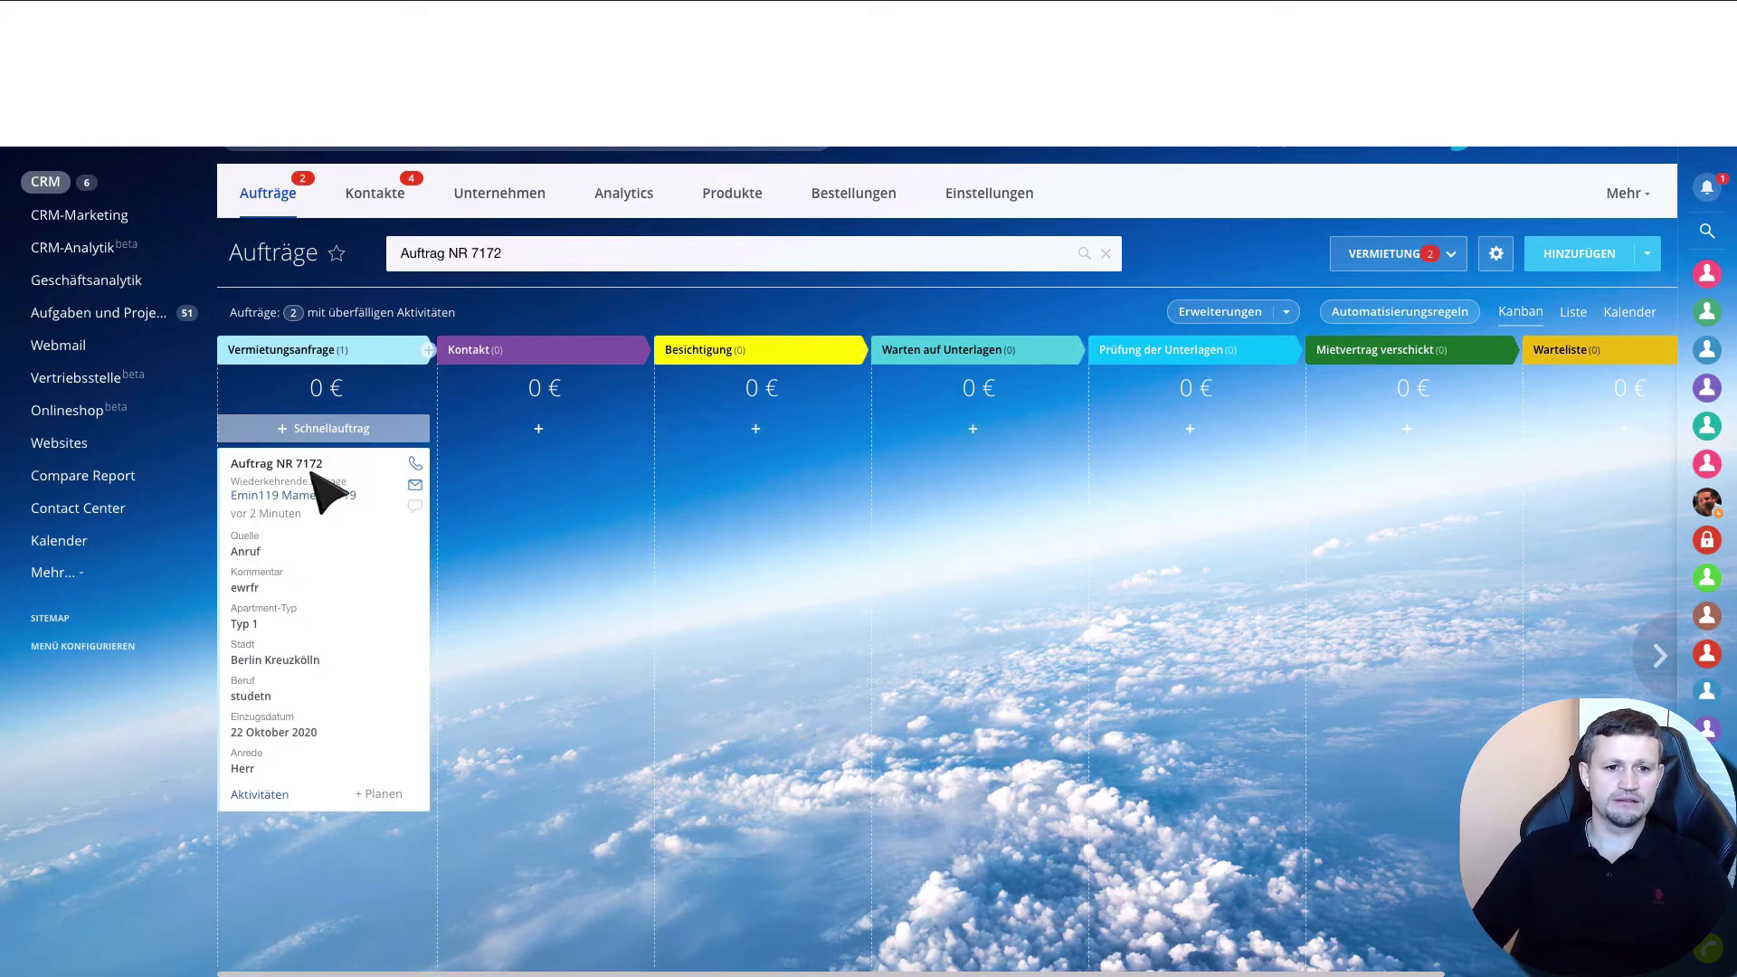
left_click(277, 463)
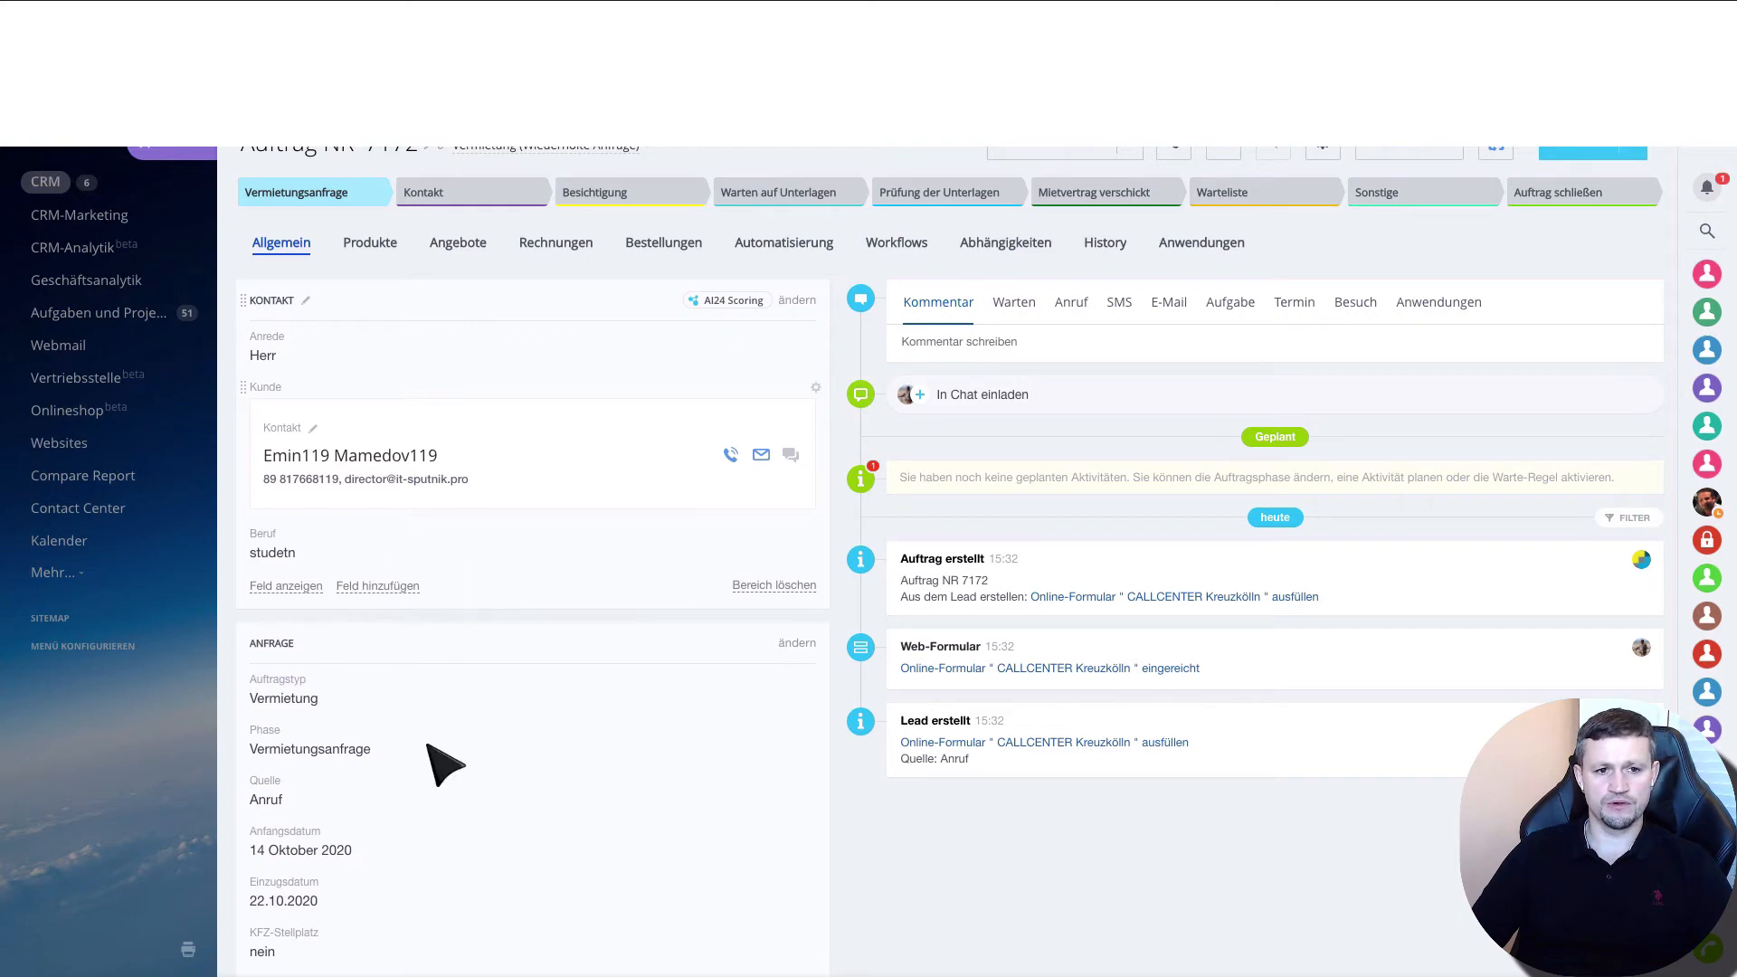
mouse_move(189, 160)
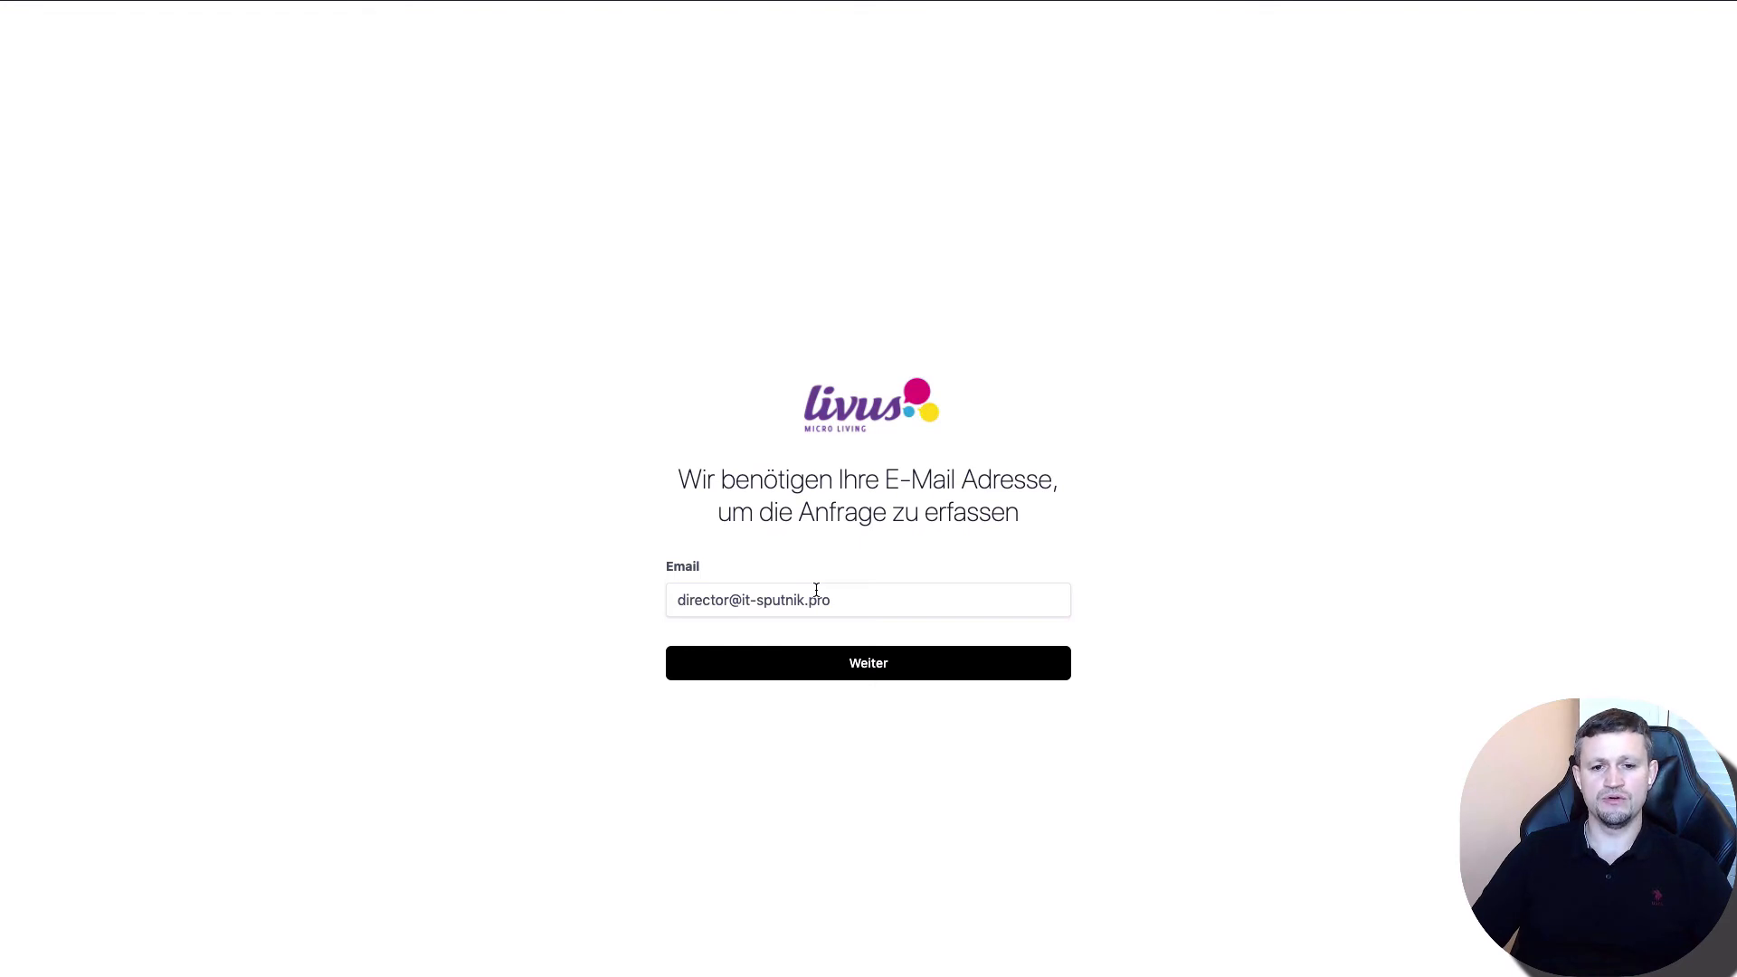
Step: Submit the same e-mail, write the note 'new co' and end the call with thanks
left_click(867, 663)
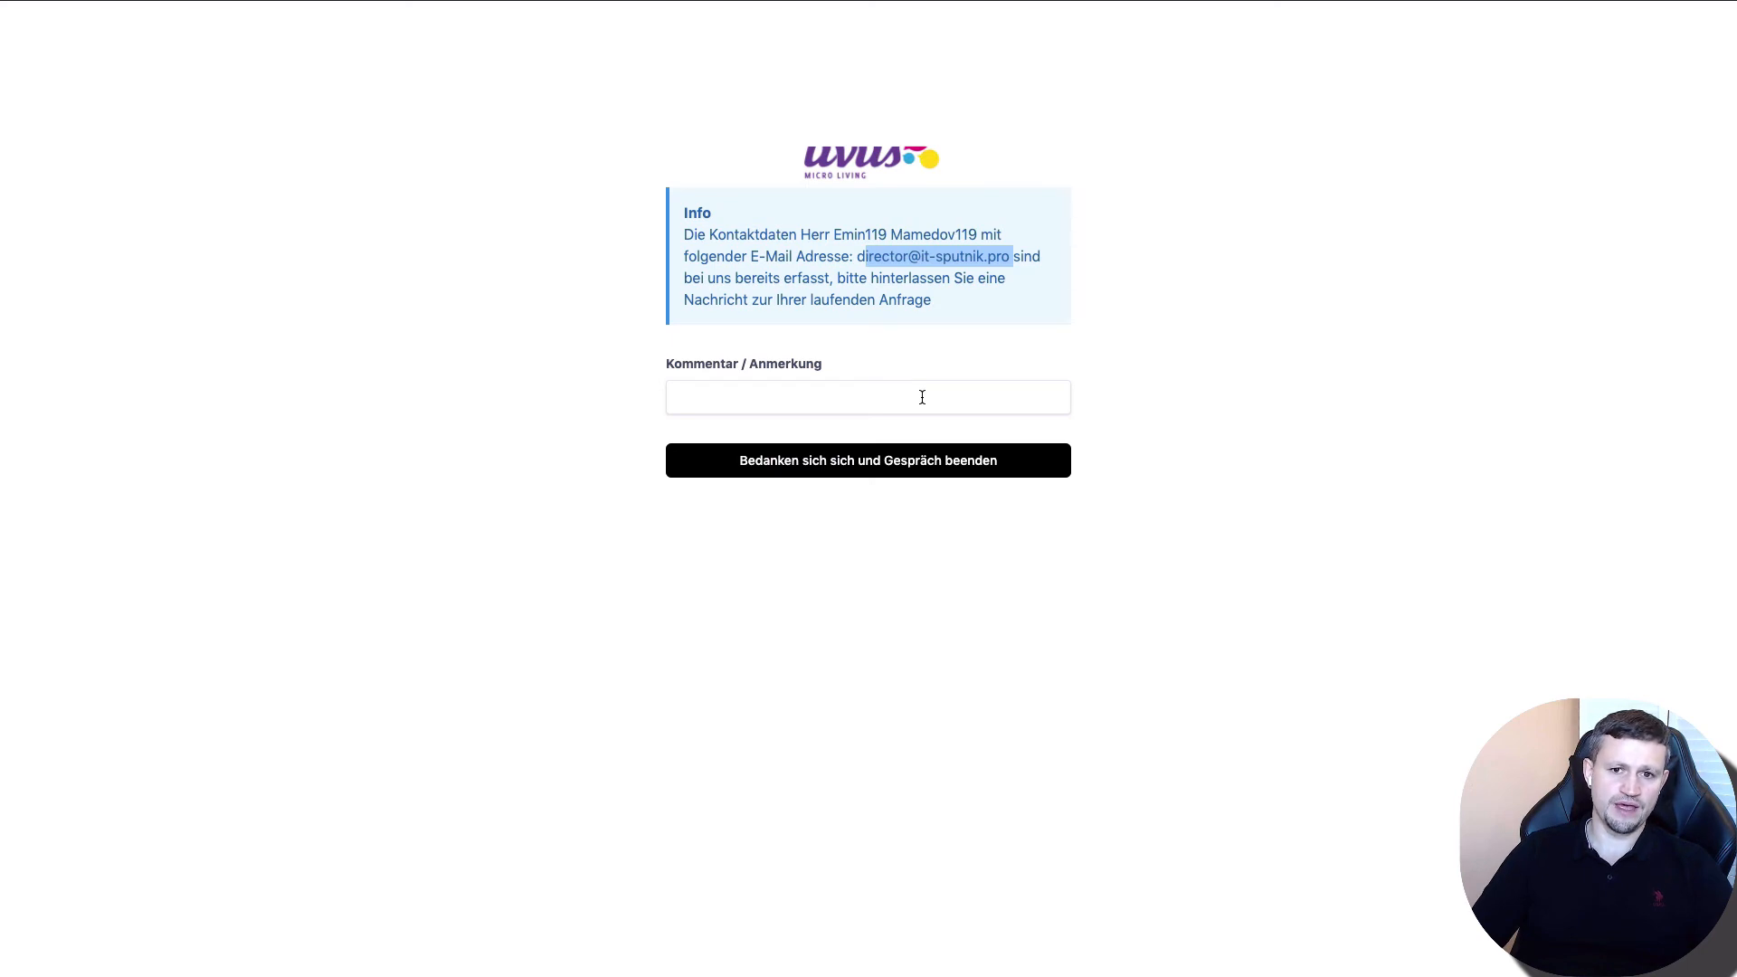
left_click(867, 396)
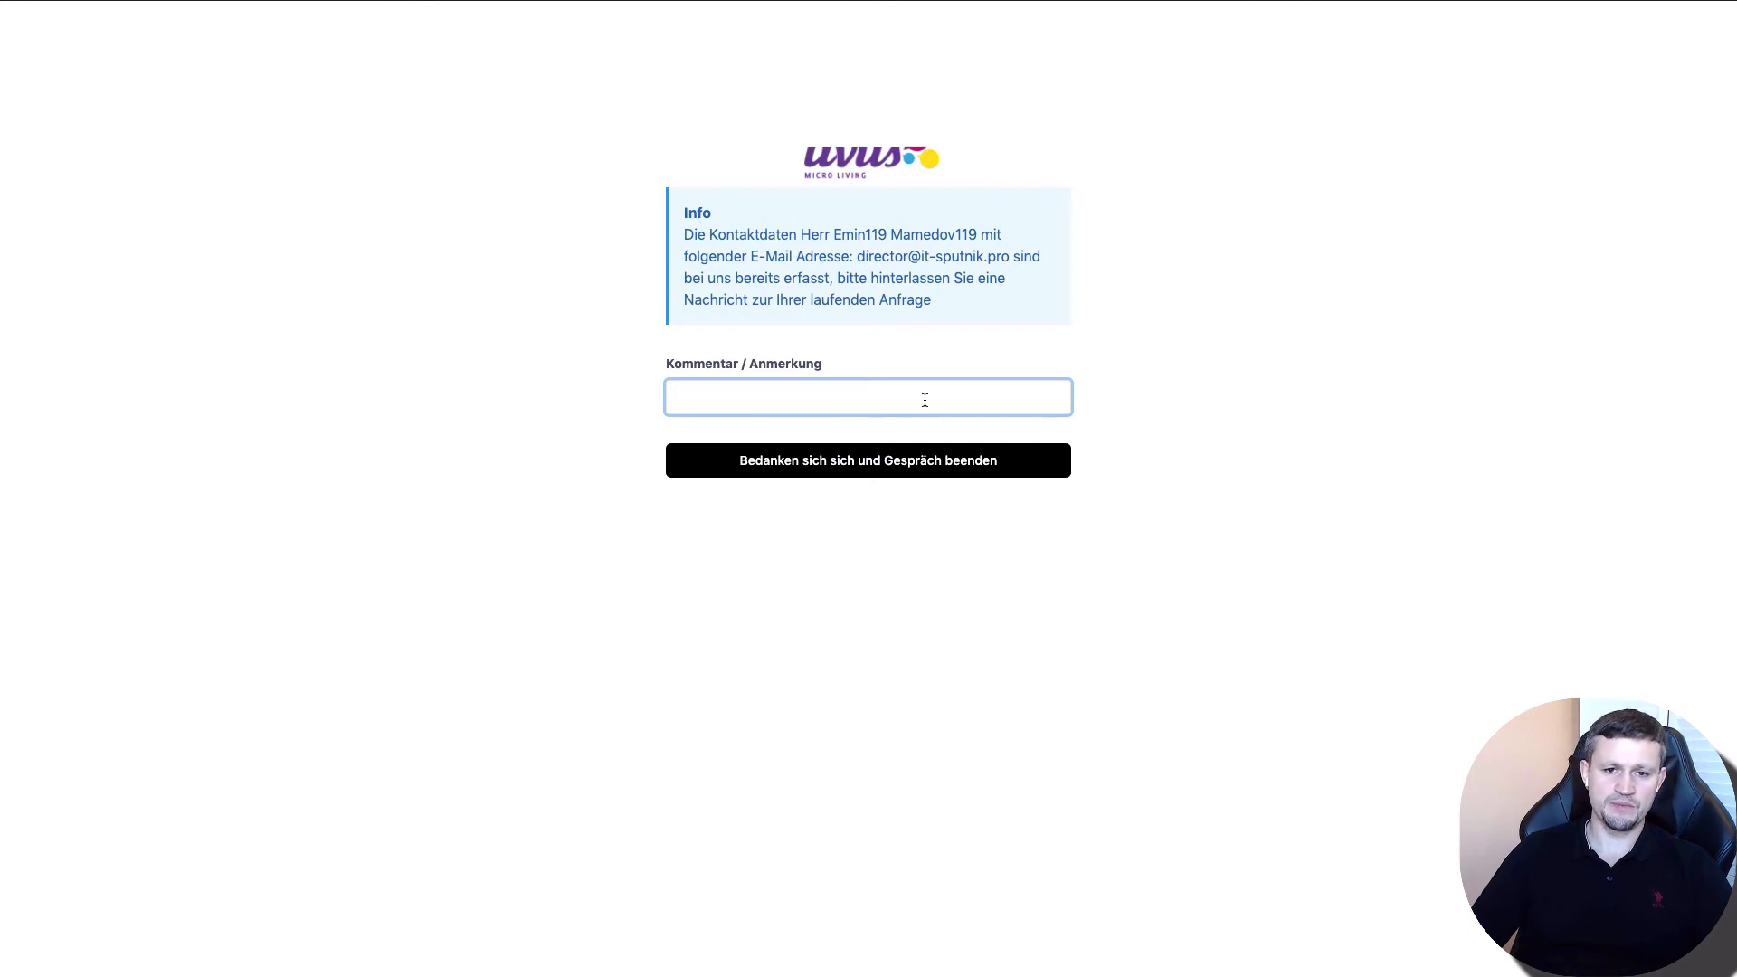
type("new comment")
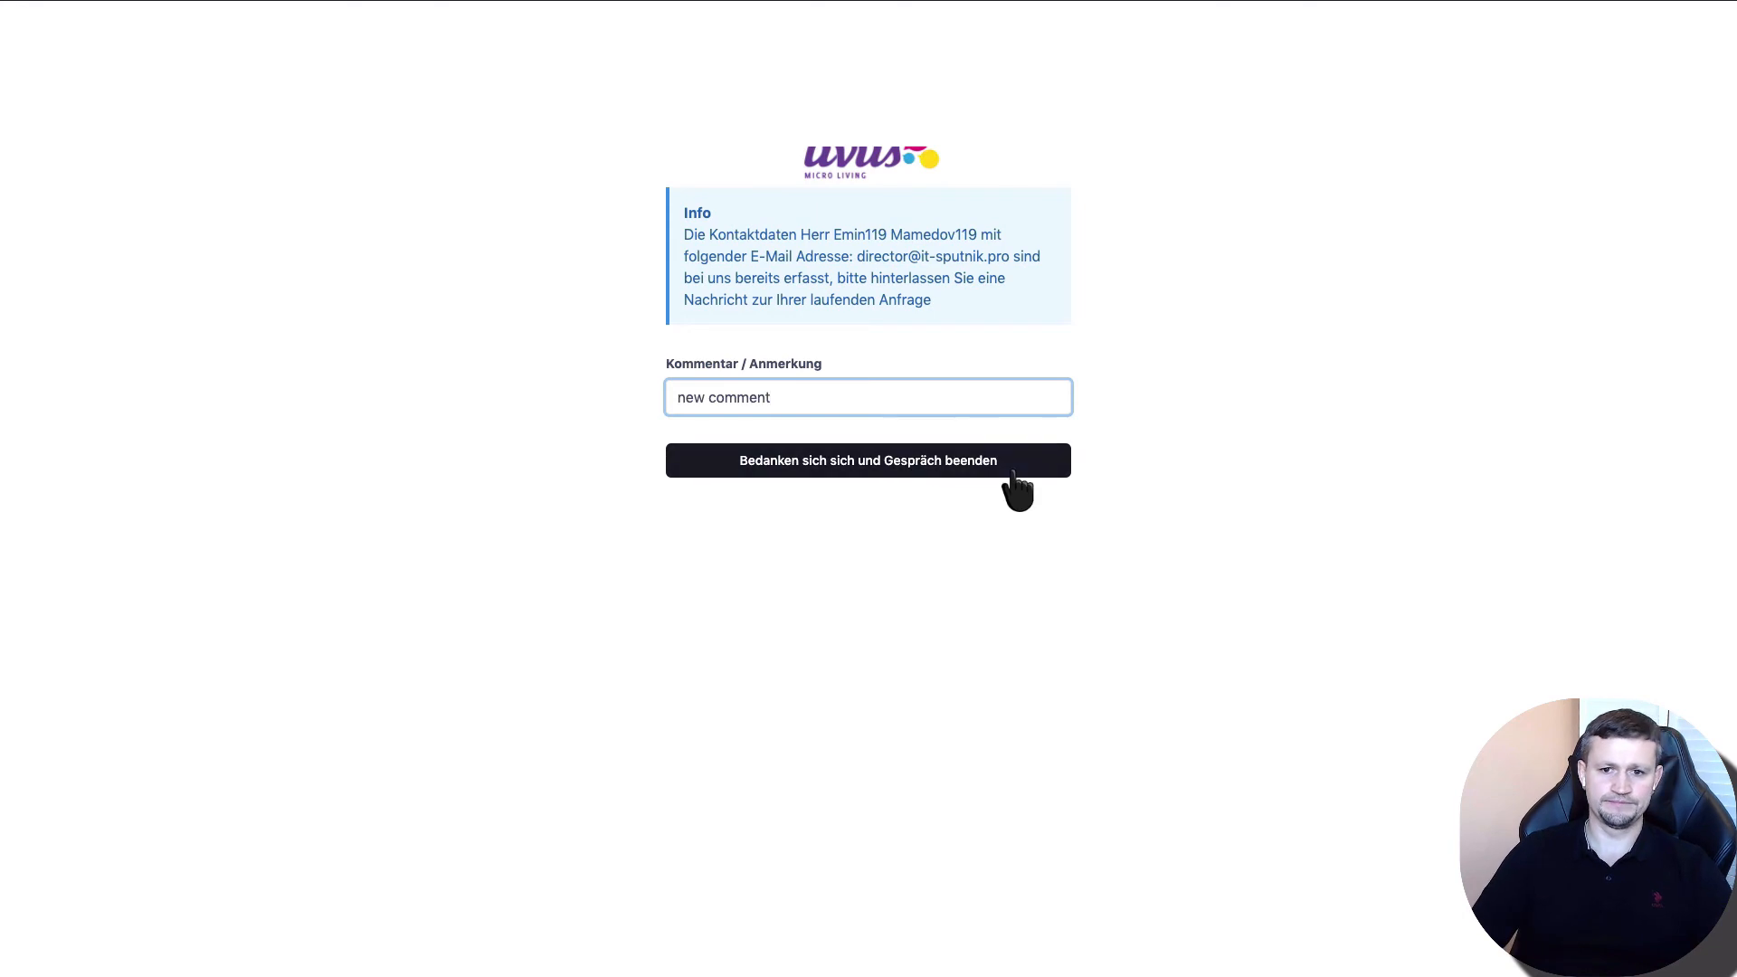
left_click(867, 460)
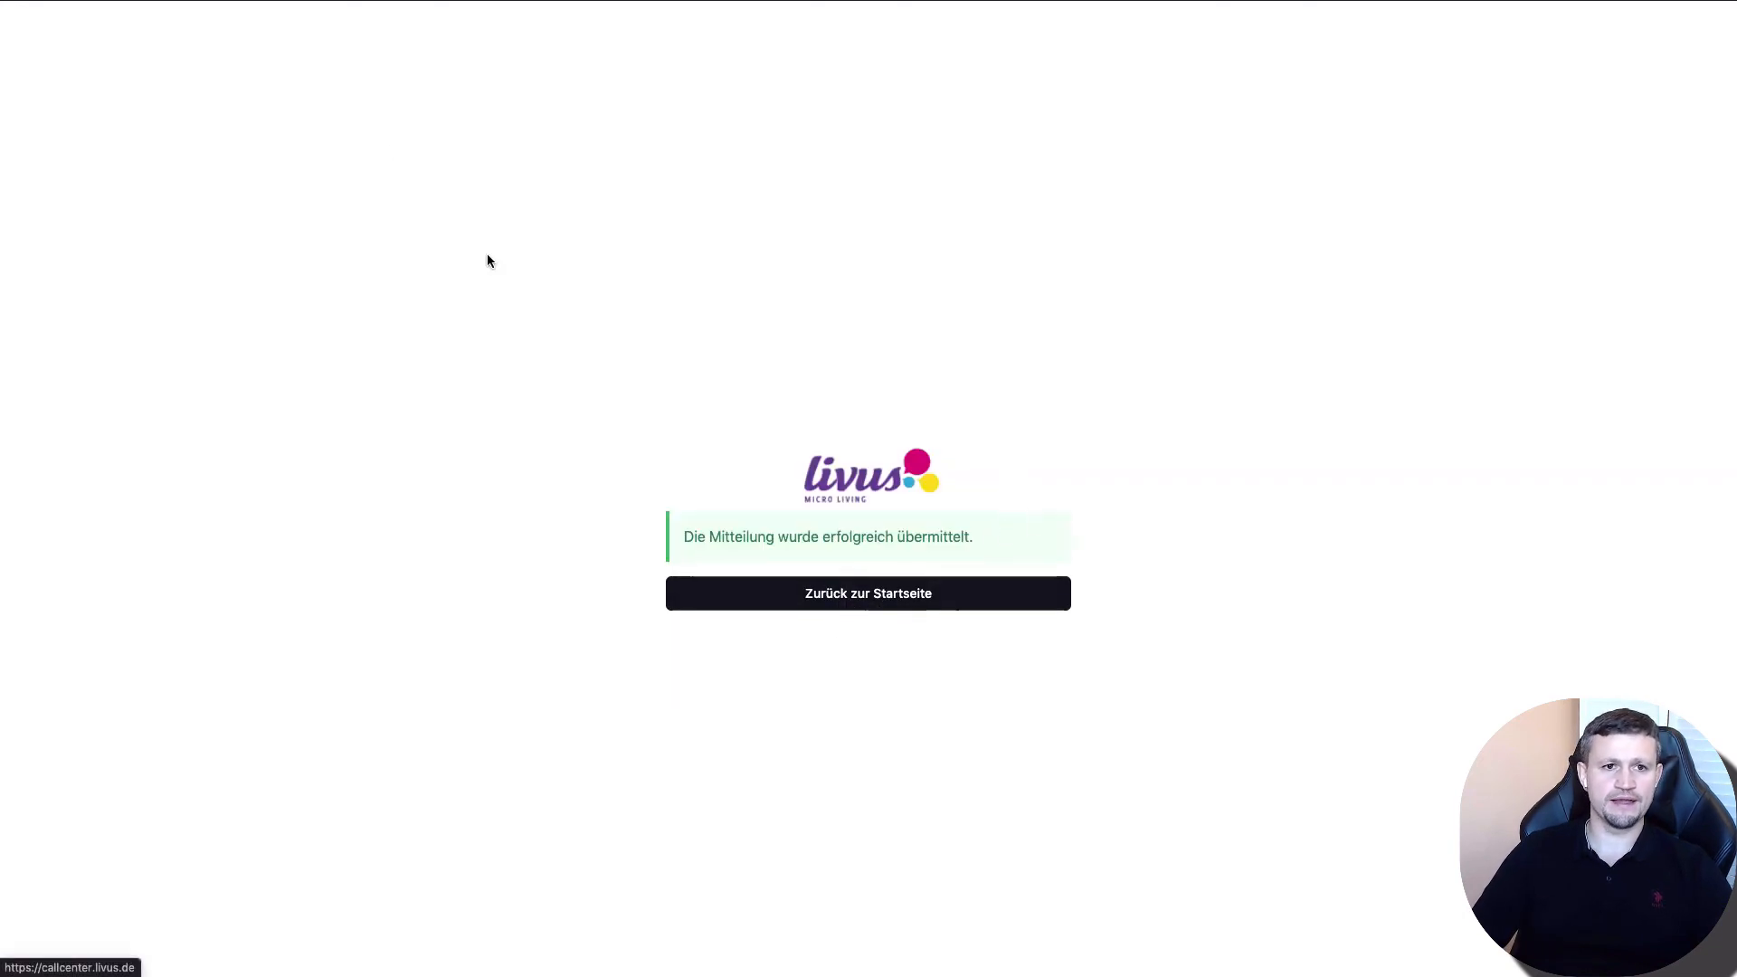
left_click(867, 593)
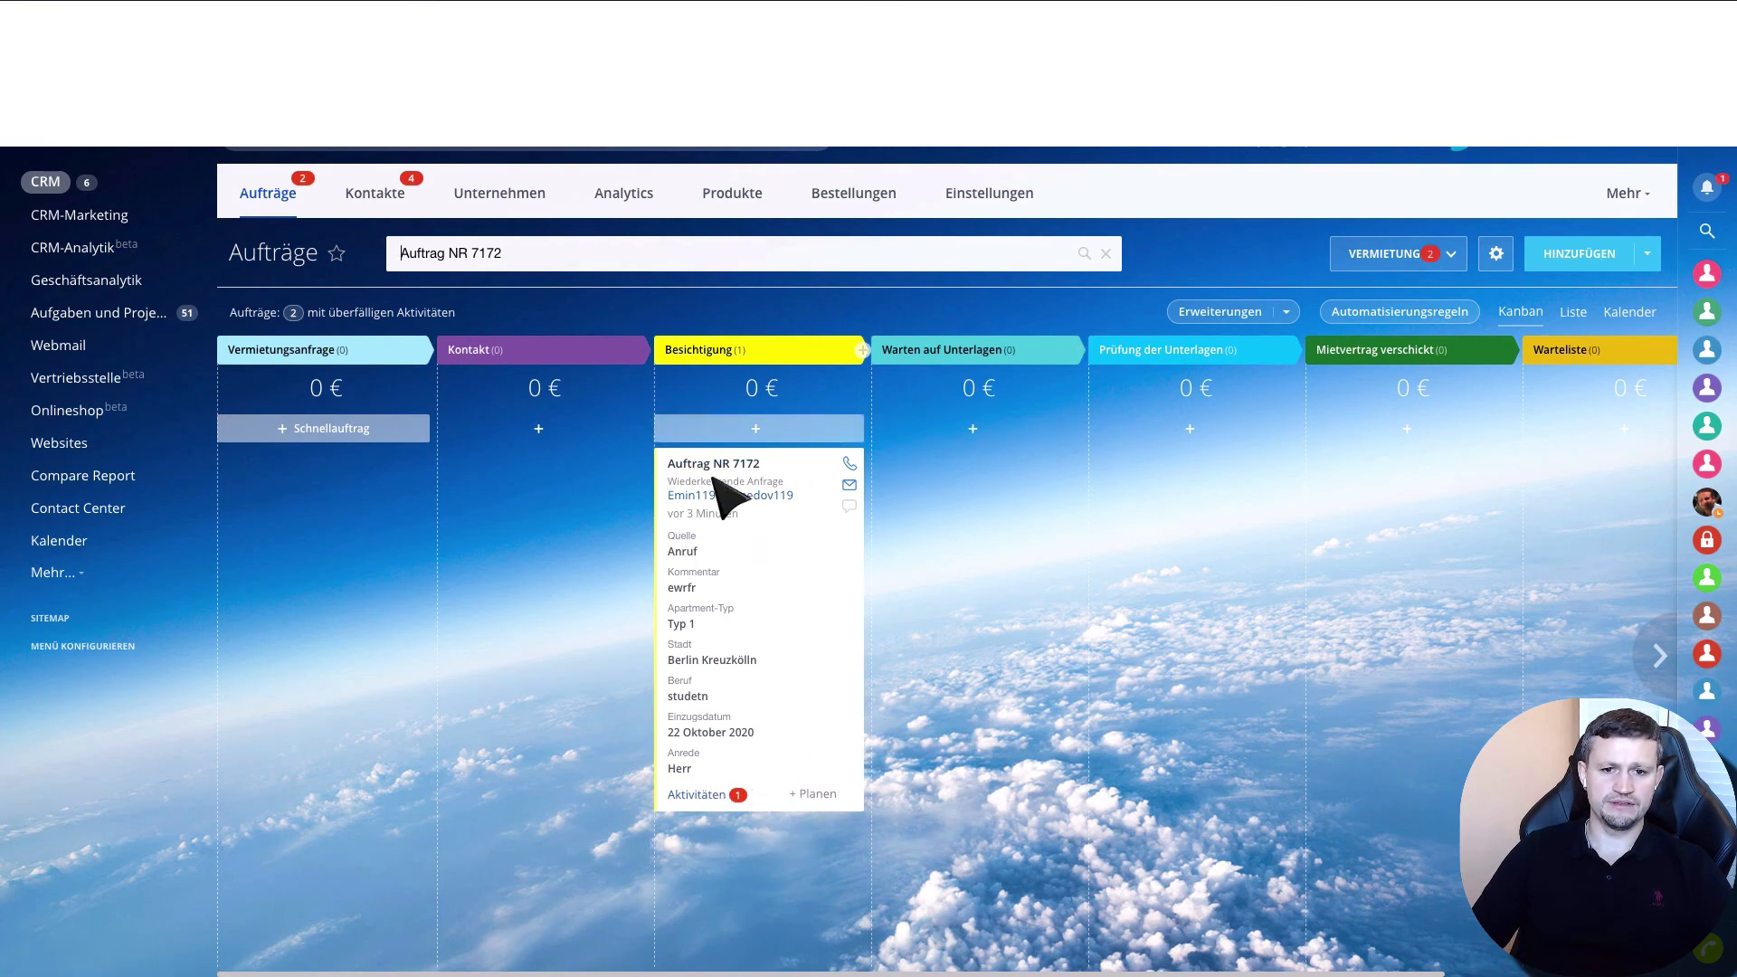
left_click(713, 463)
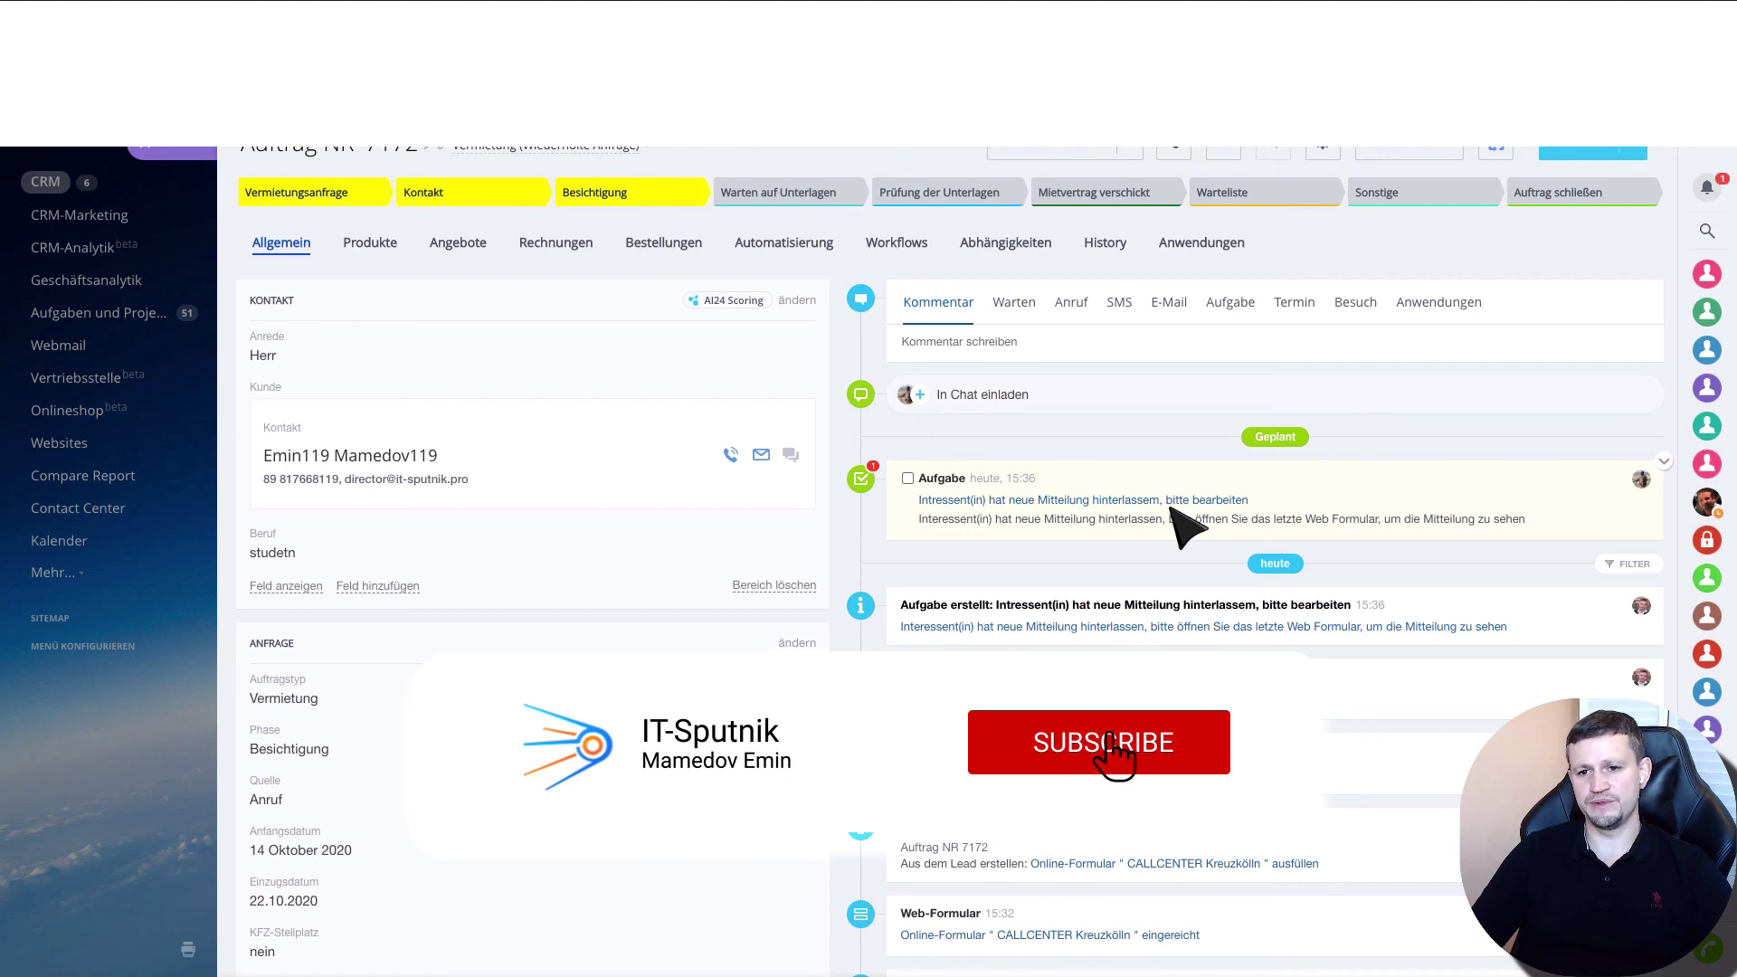
left_click(1098, 742)
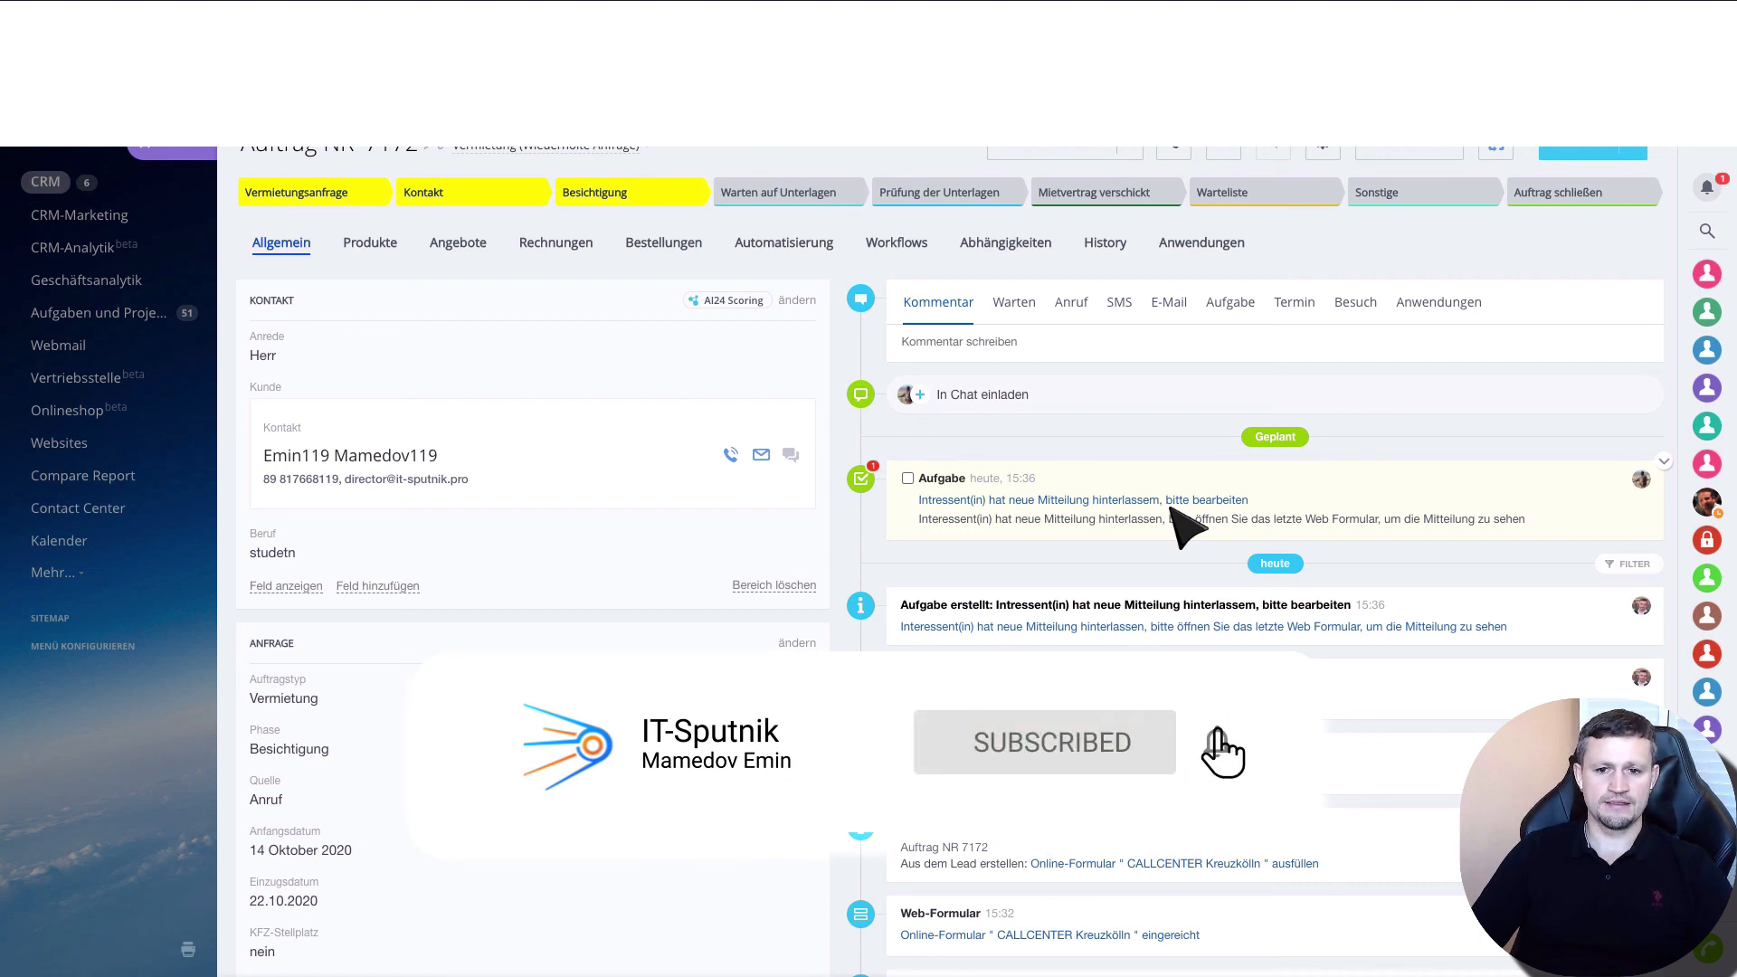